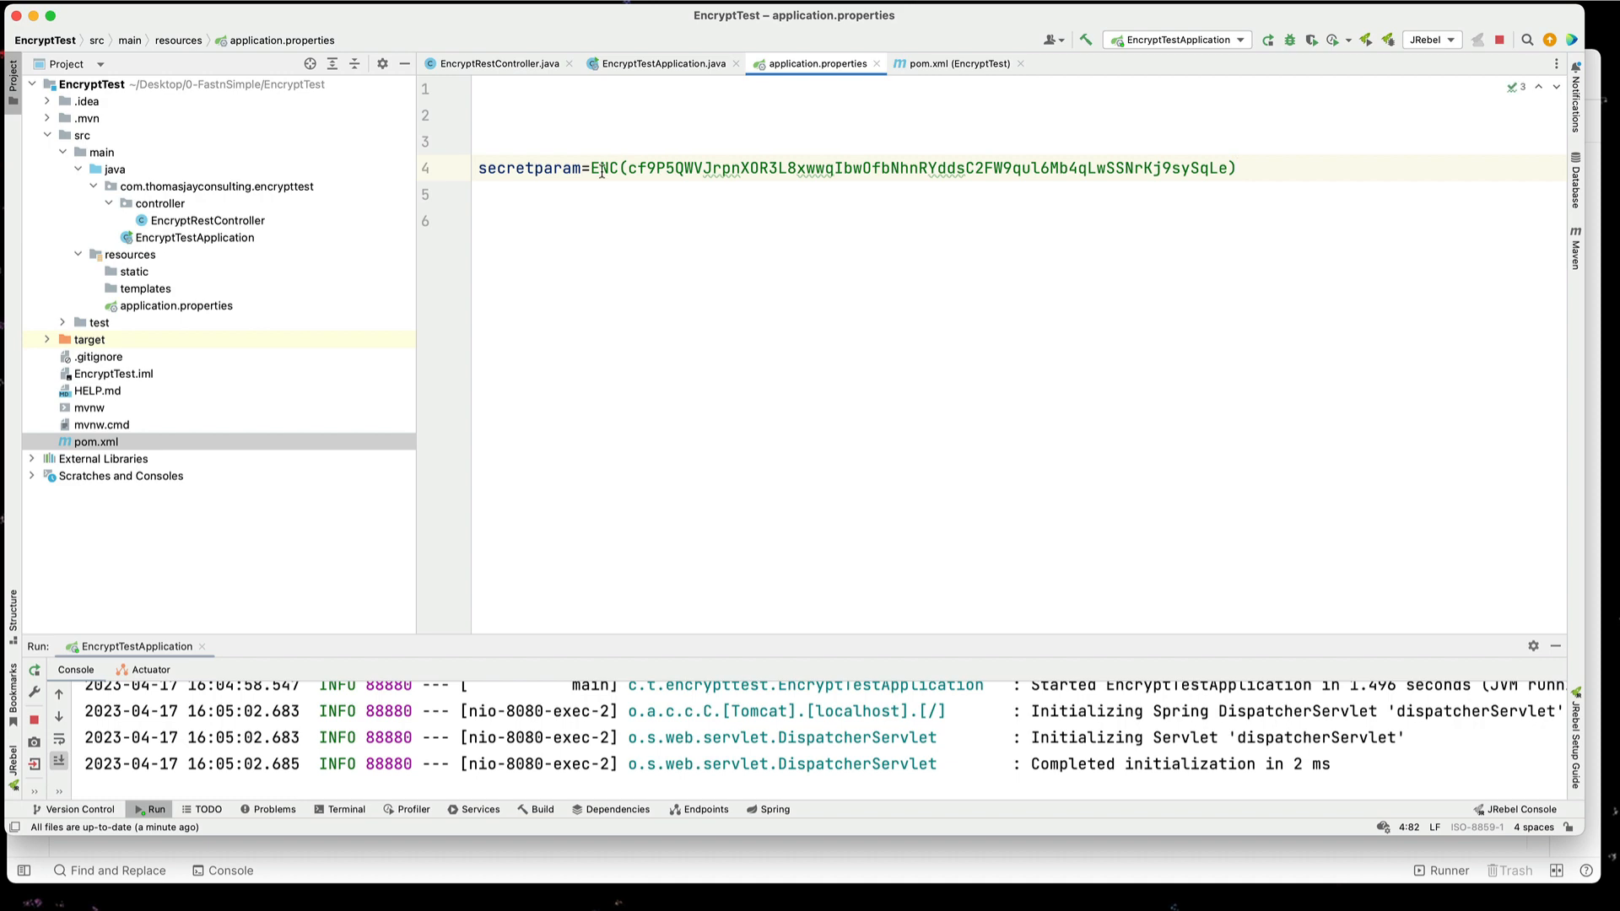
double_click(604, 167)
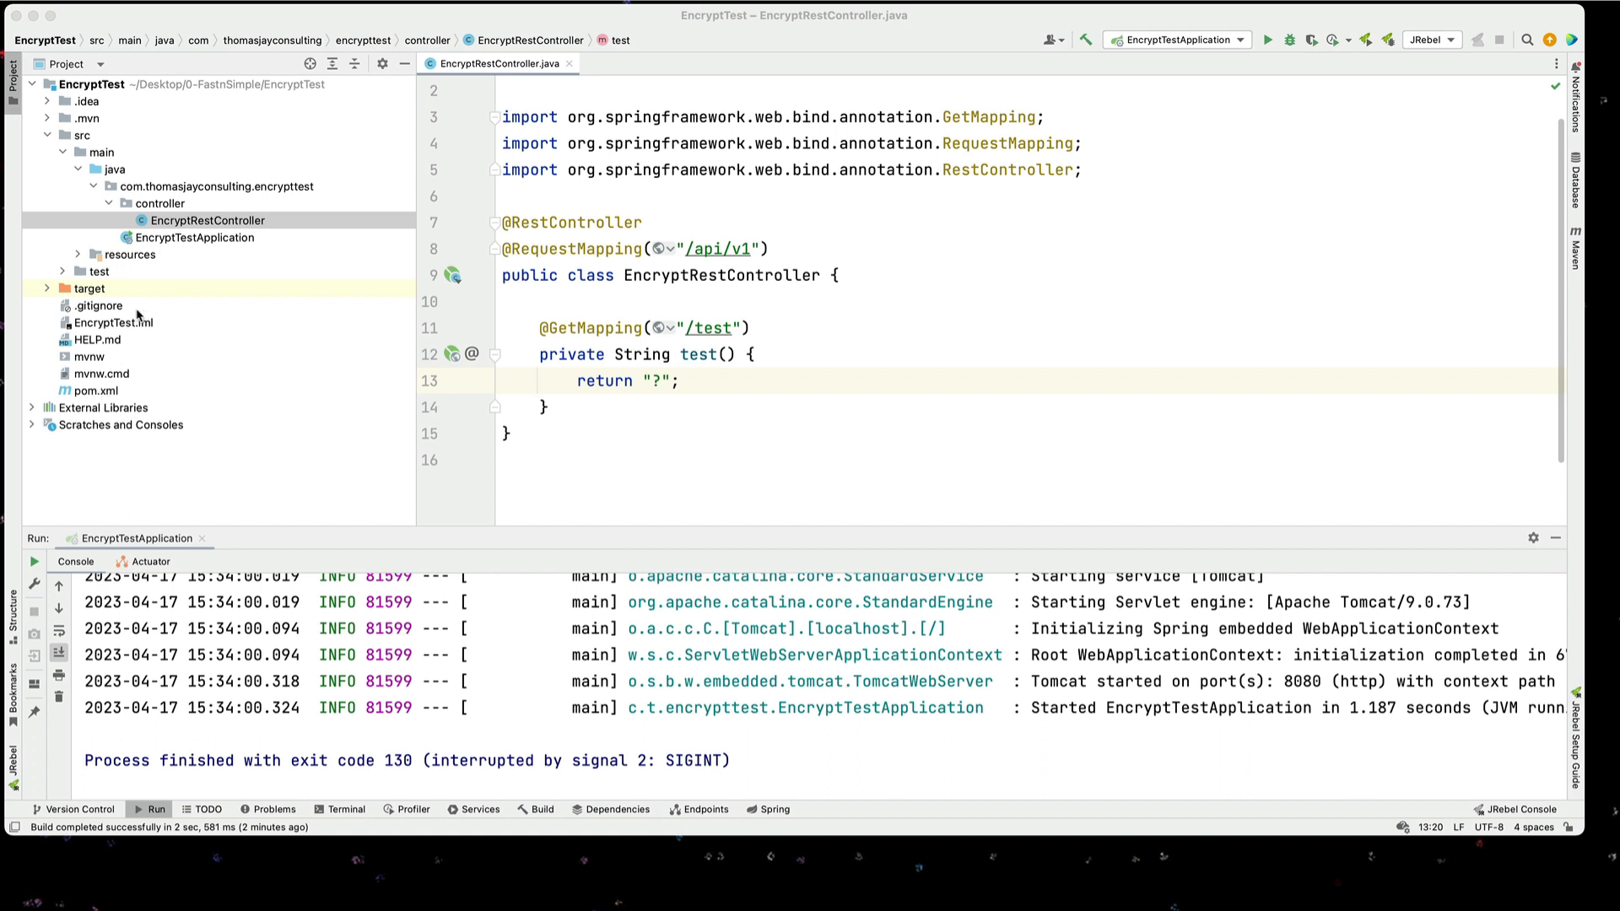
click(130, 254)
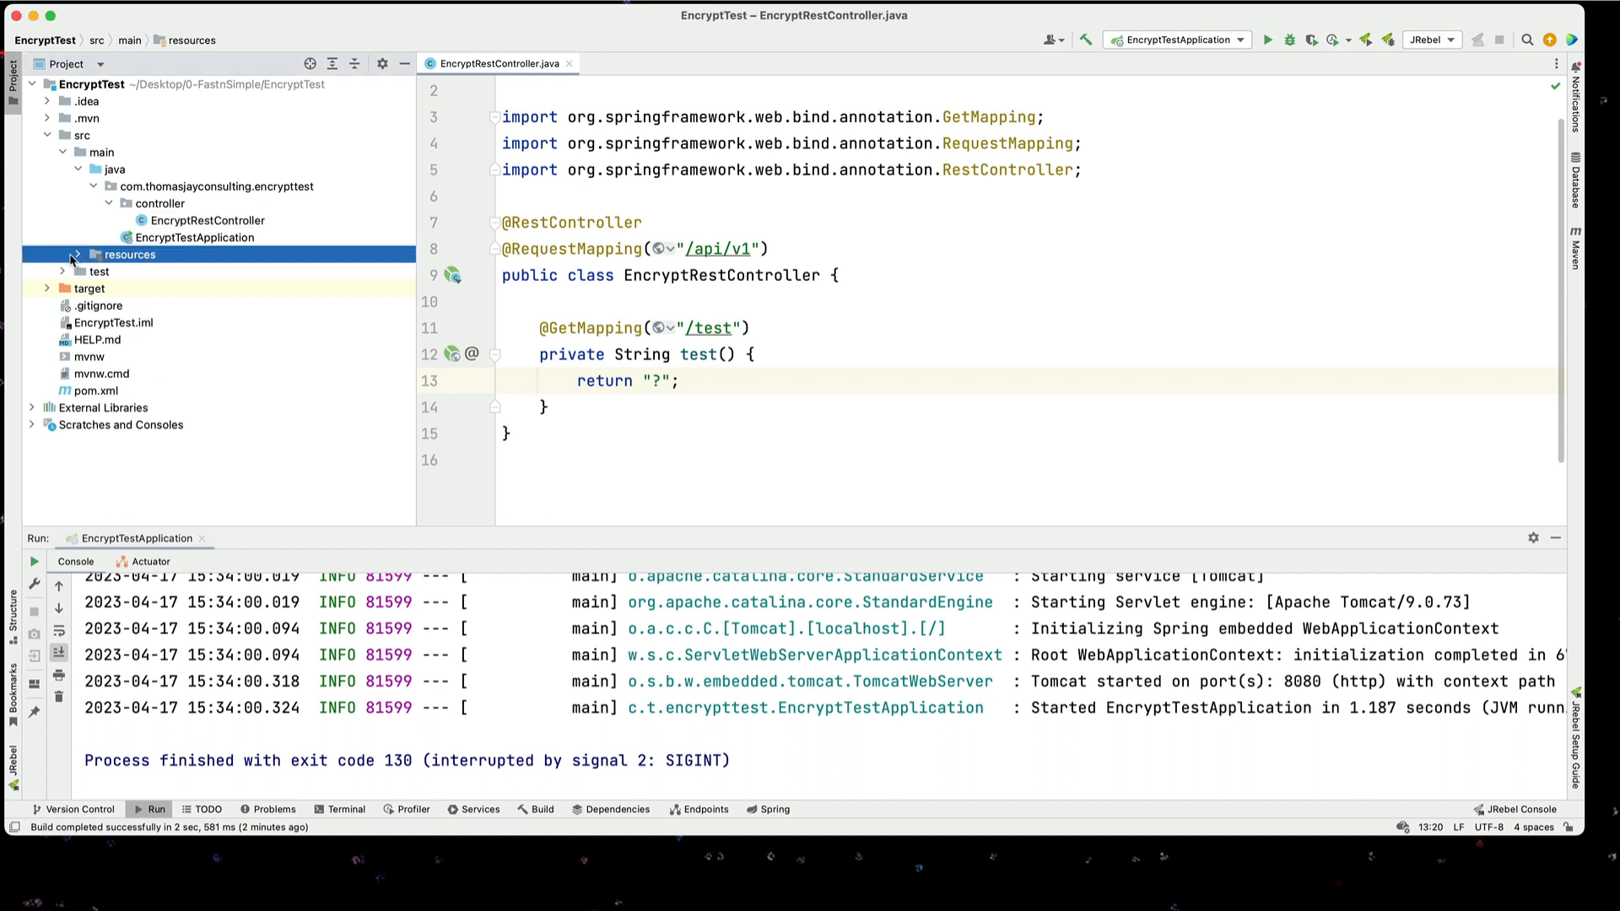
click(73, 254)
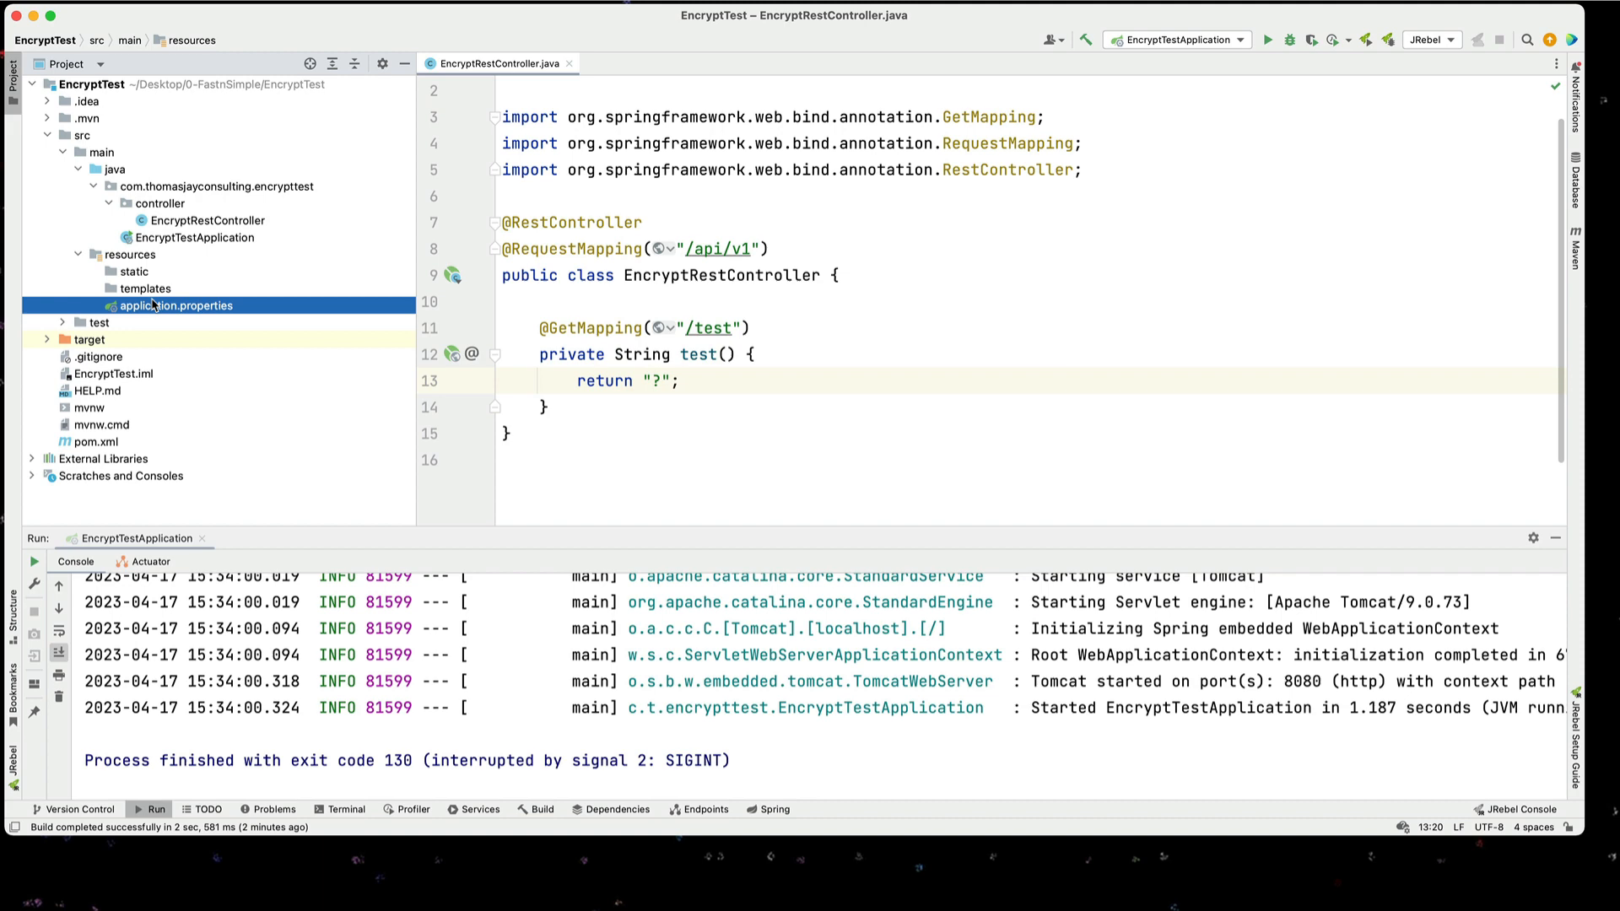
double_click(176, 305)
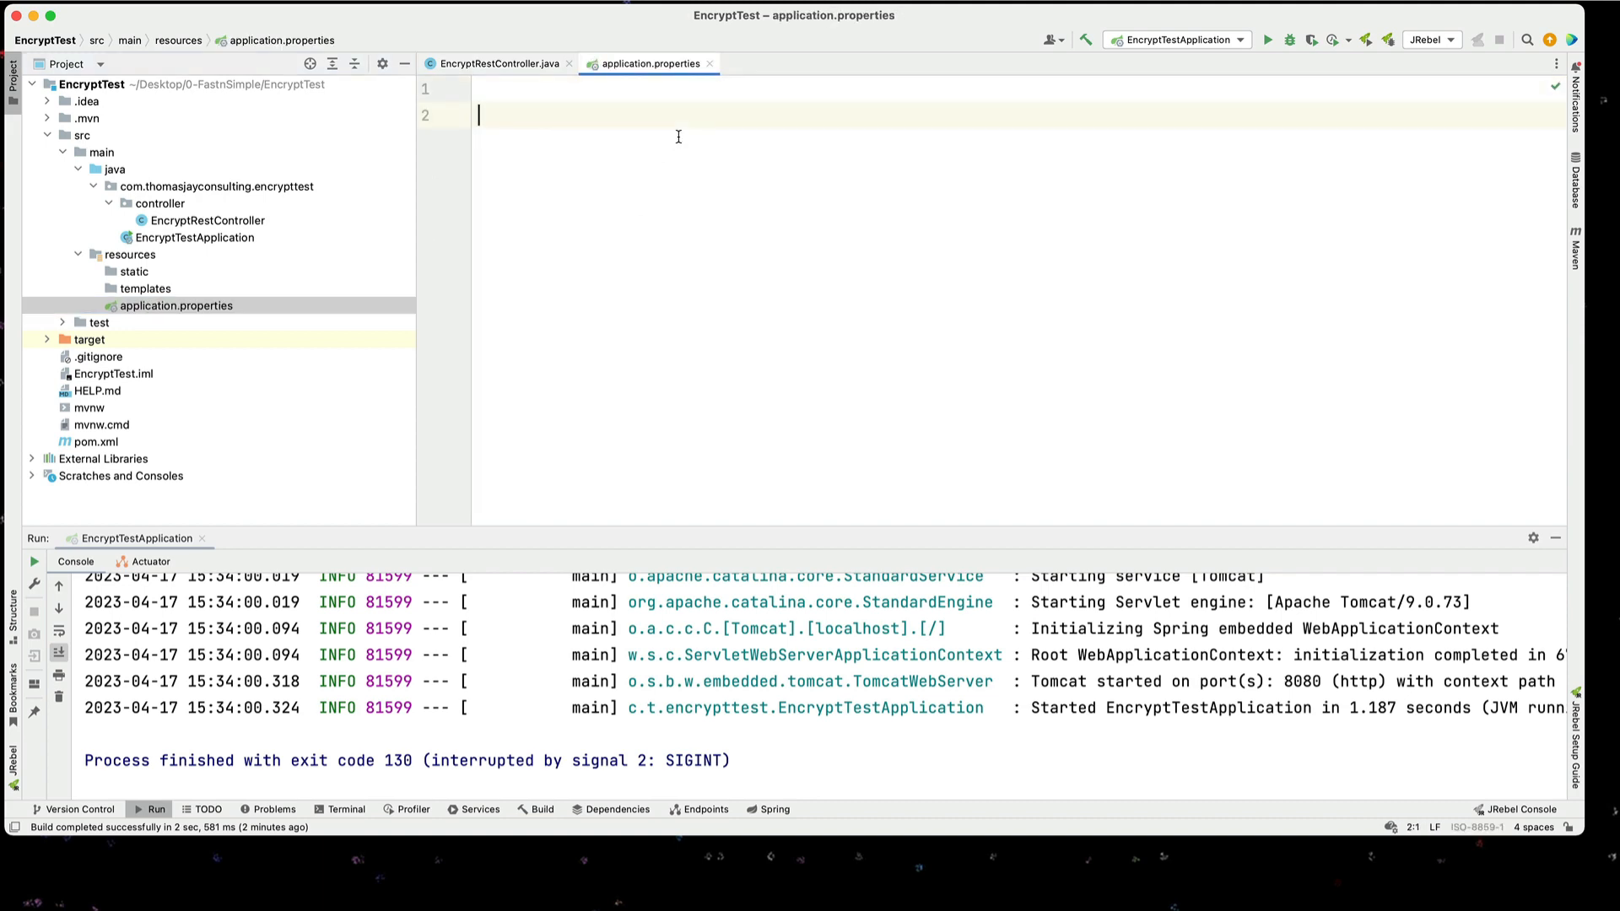
text(secre)
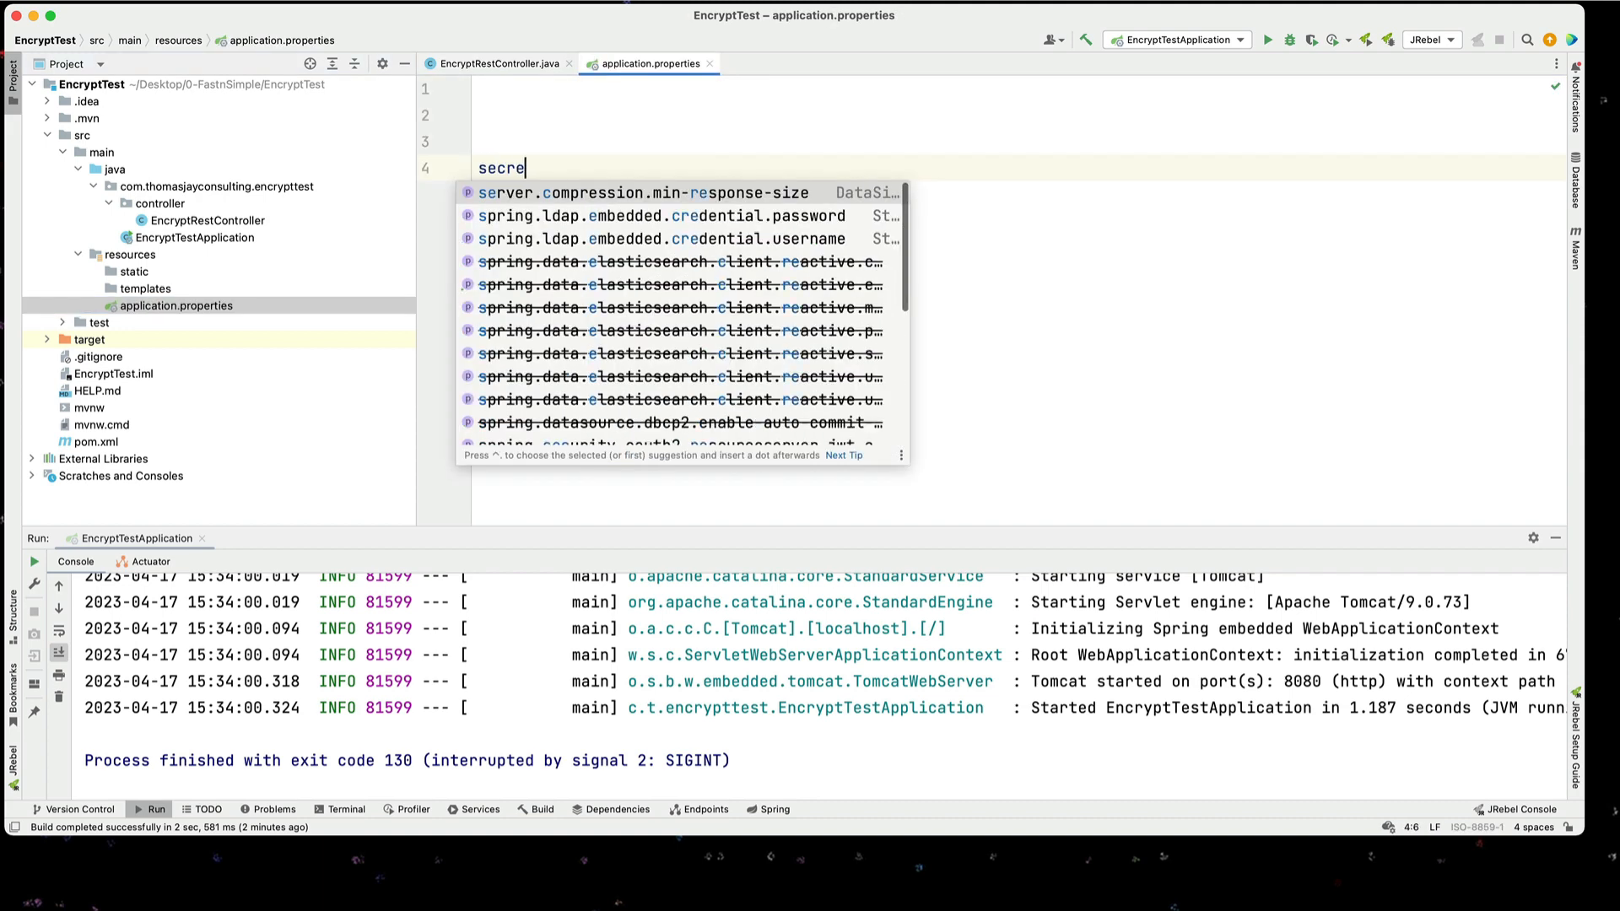
text(tparam=secret)
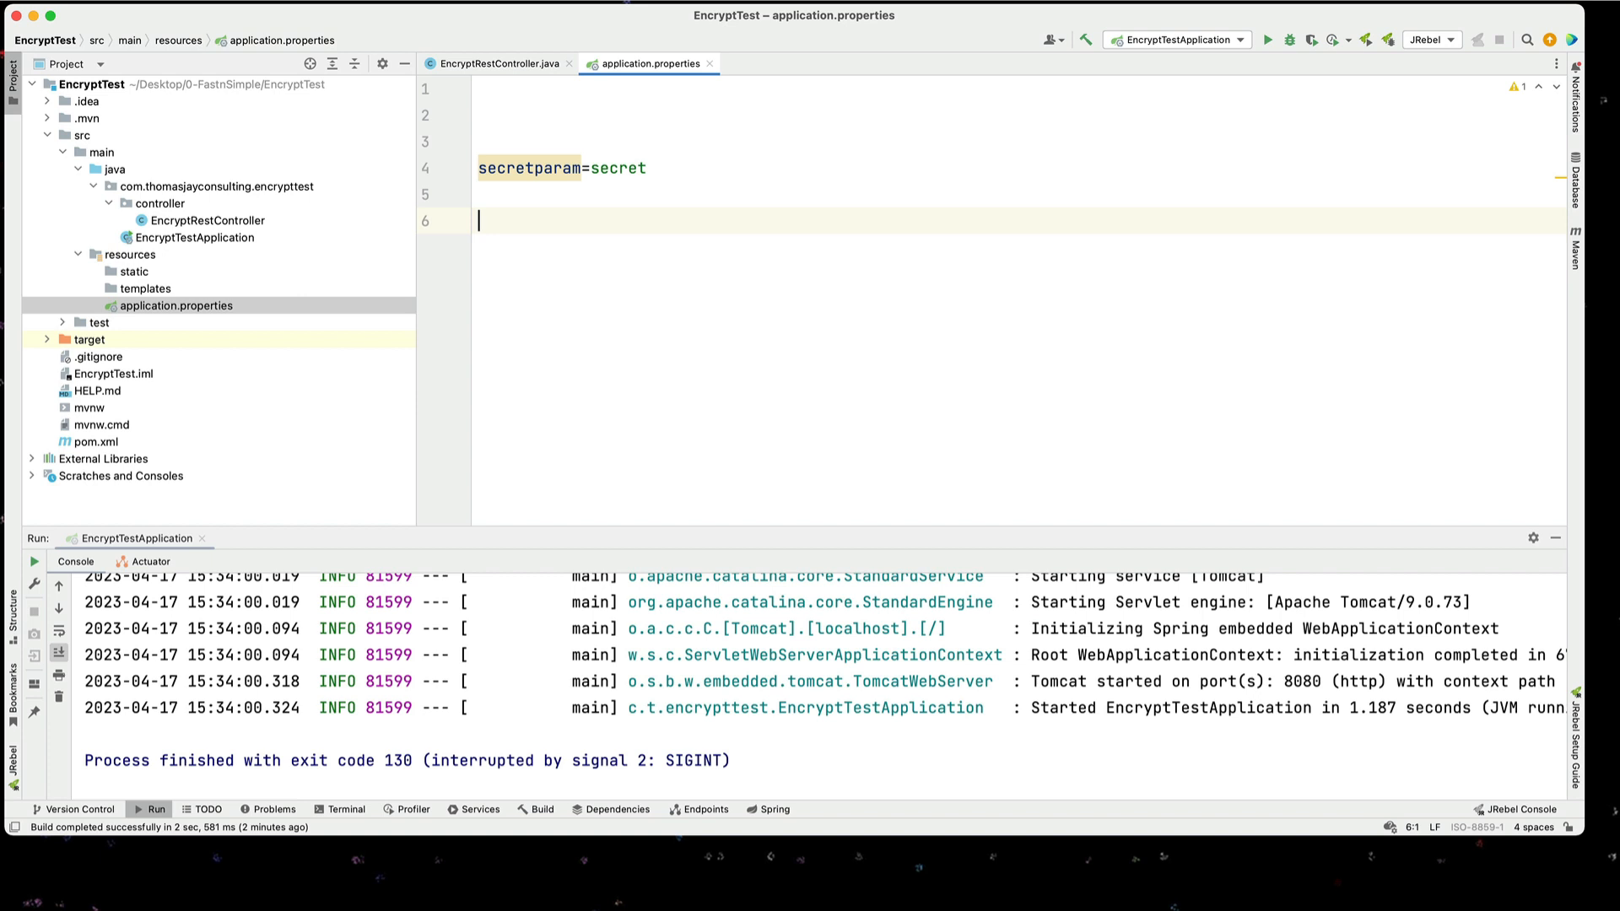
mouse_move(555, 160)
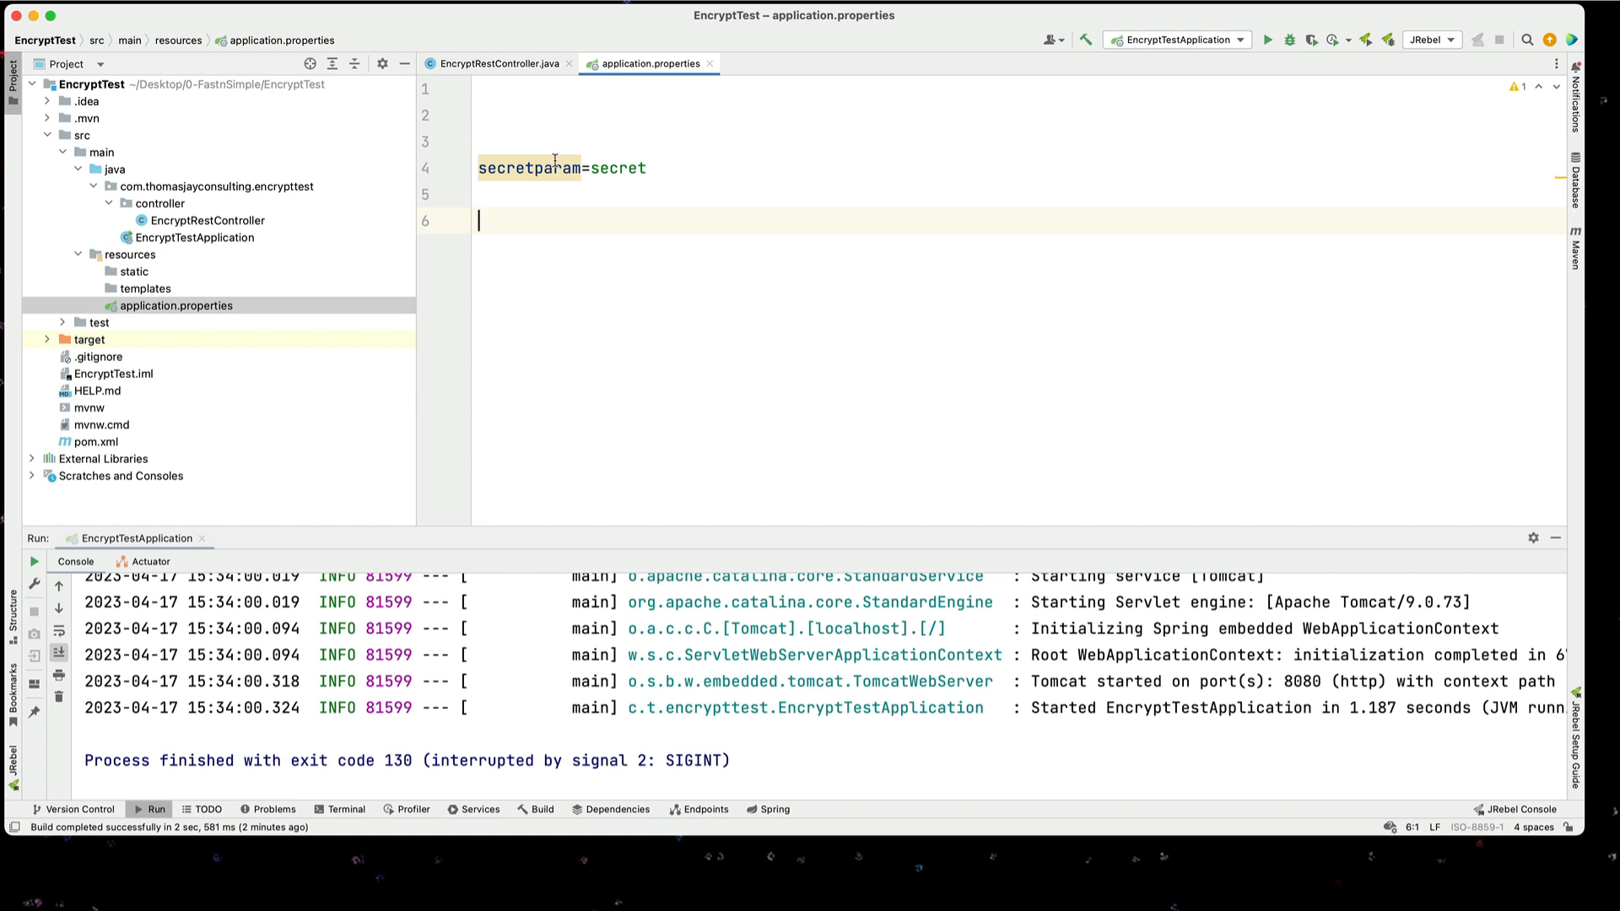
double_click(529, 168)
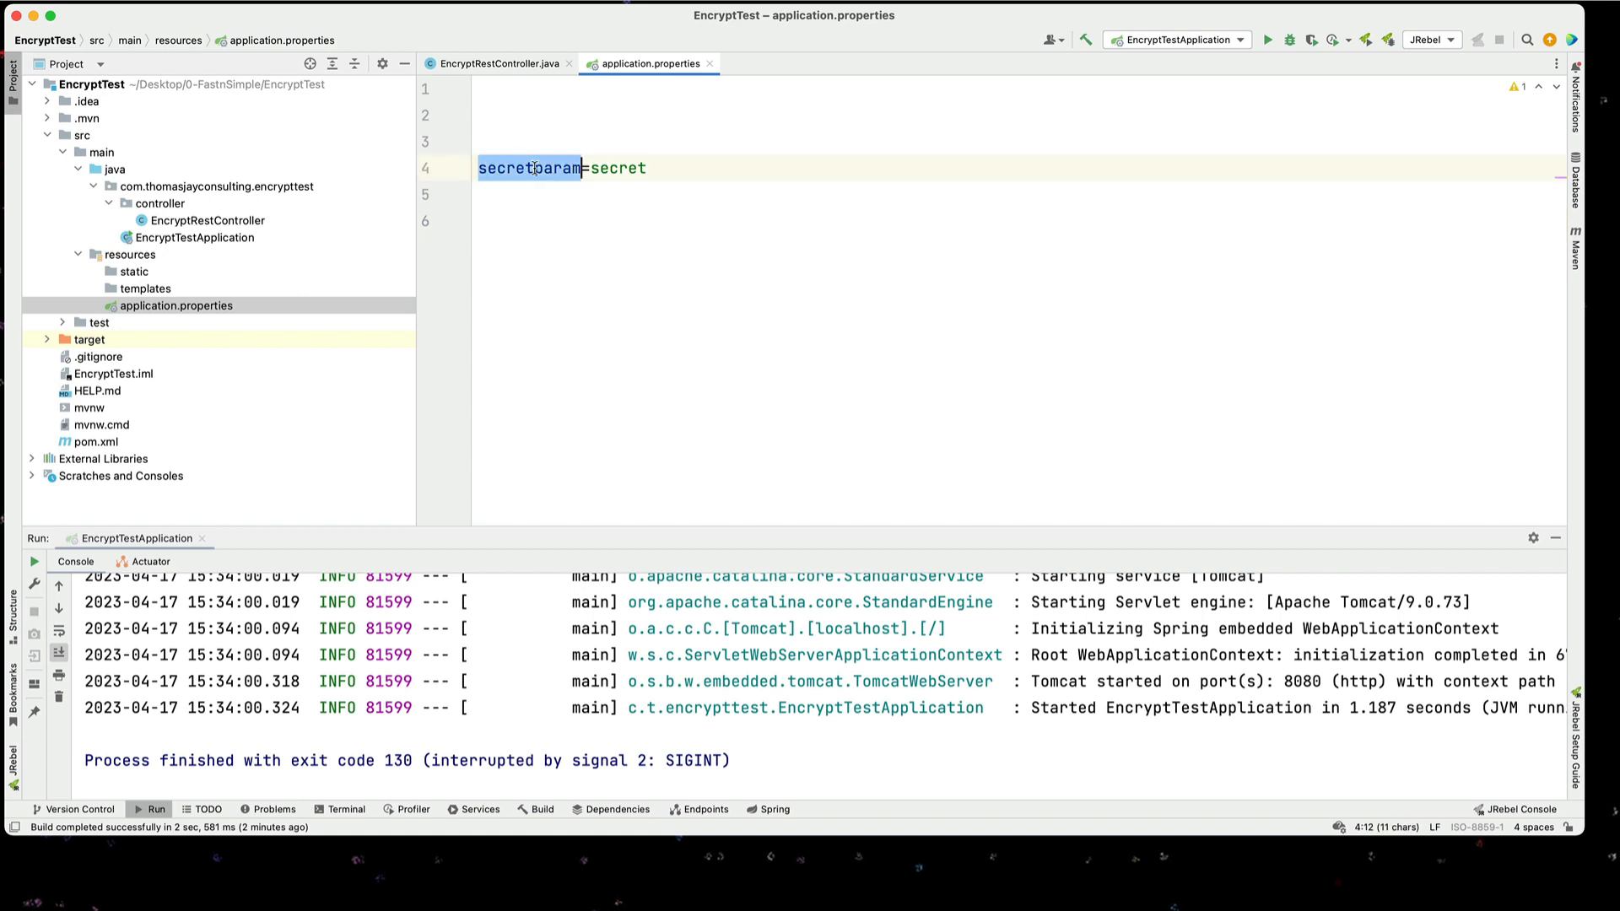
click(496, 64)
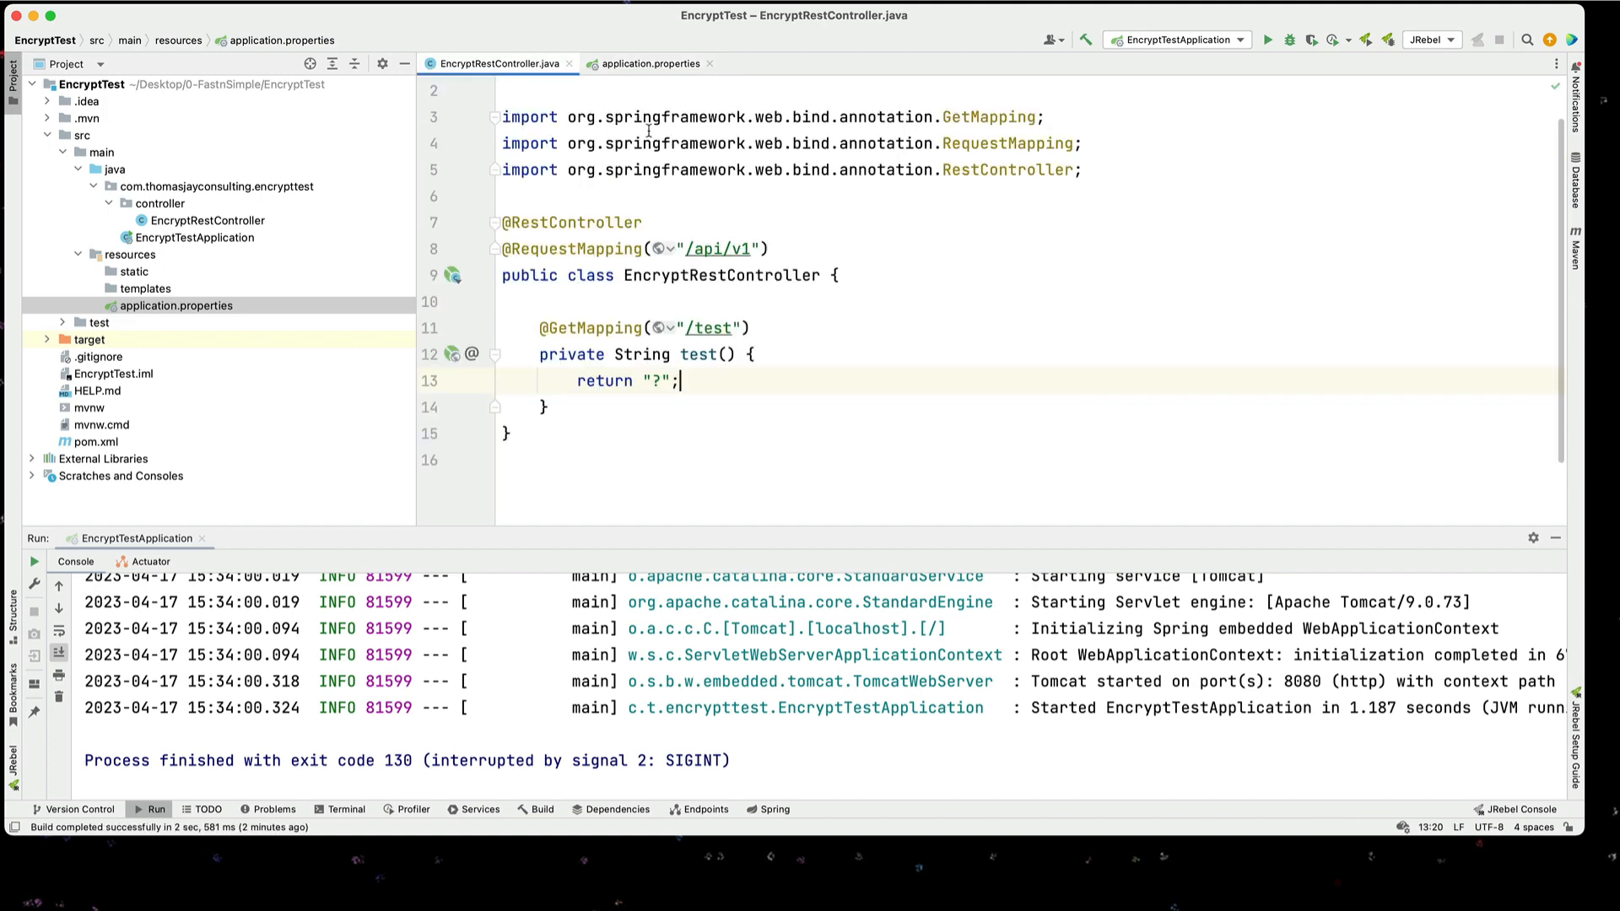
key(enter)
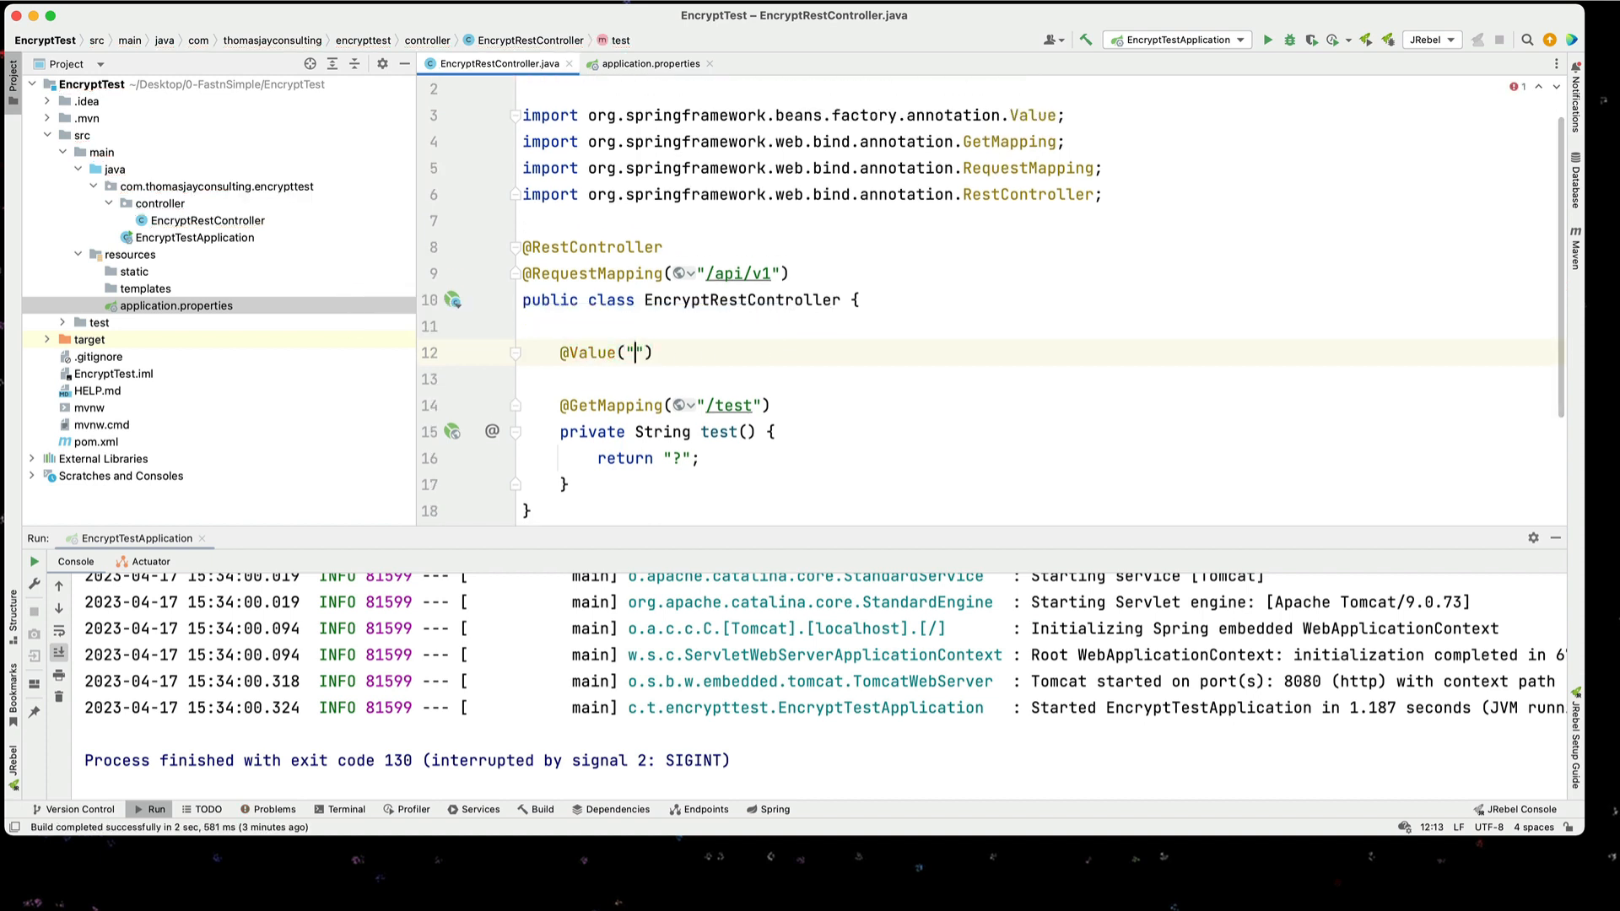
text(${)
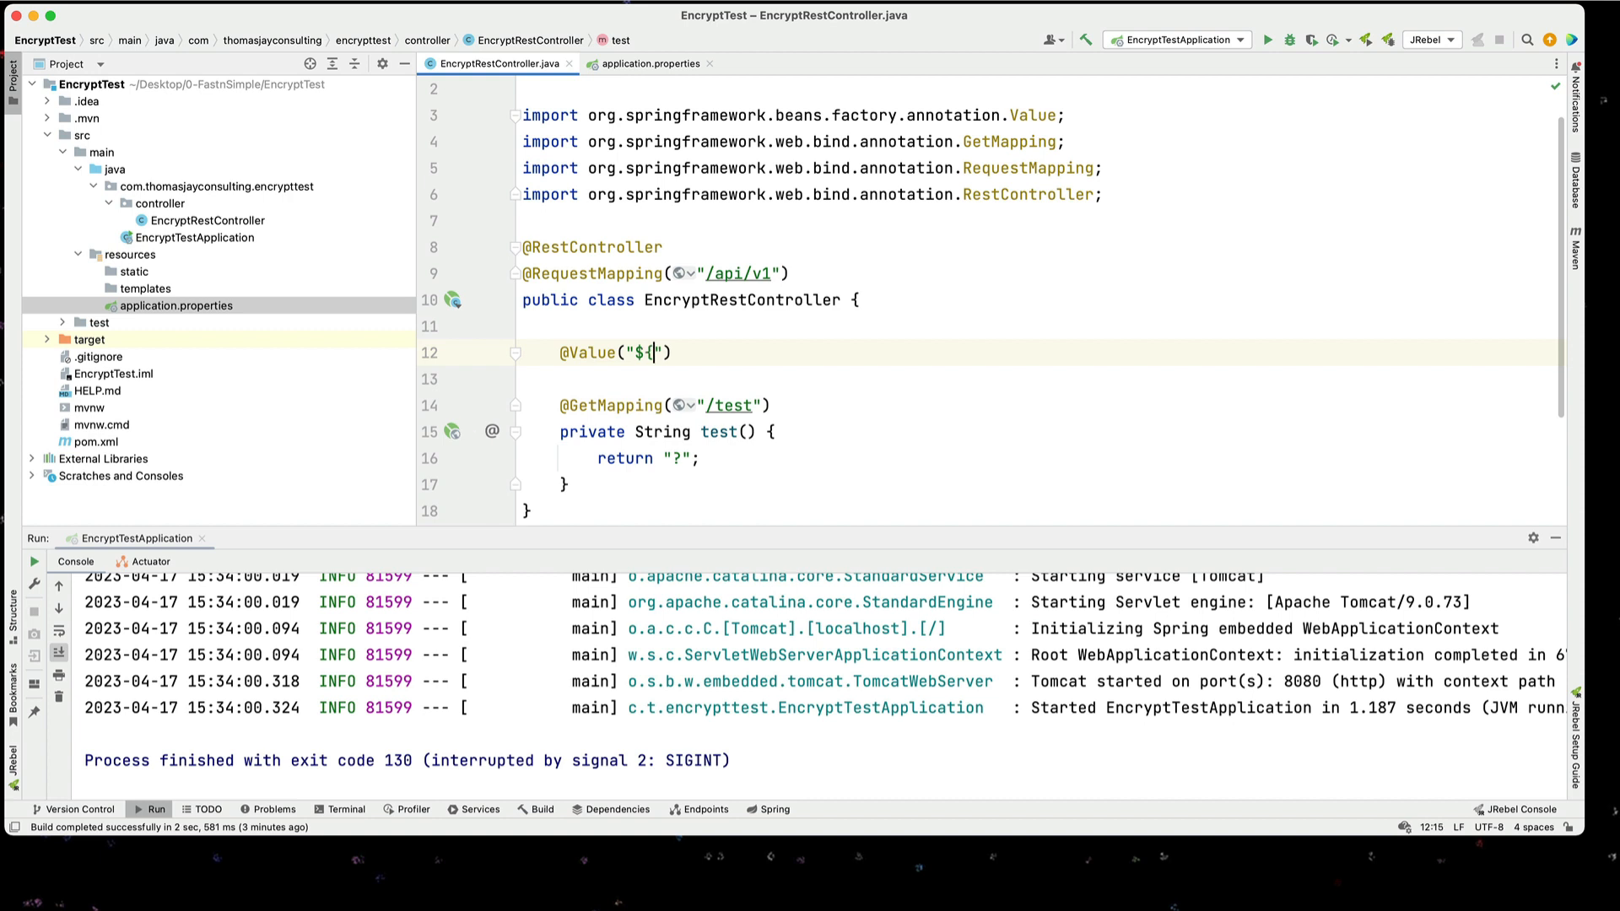
text(secretparam)
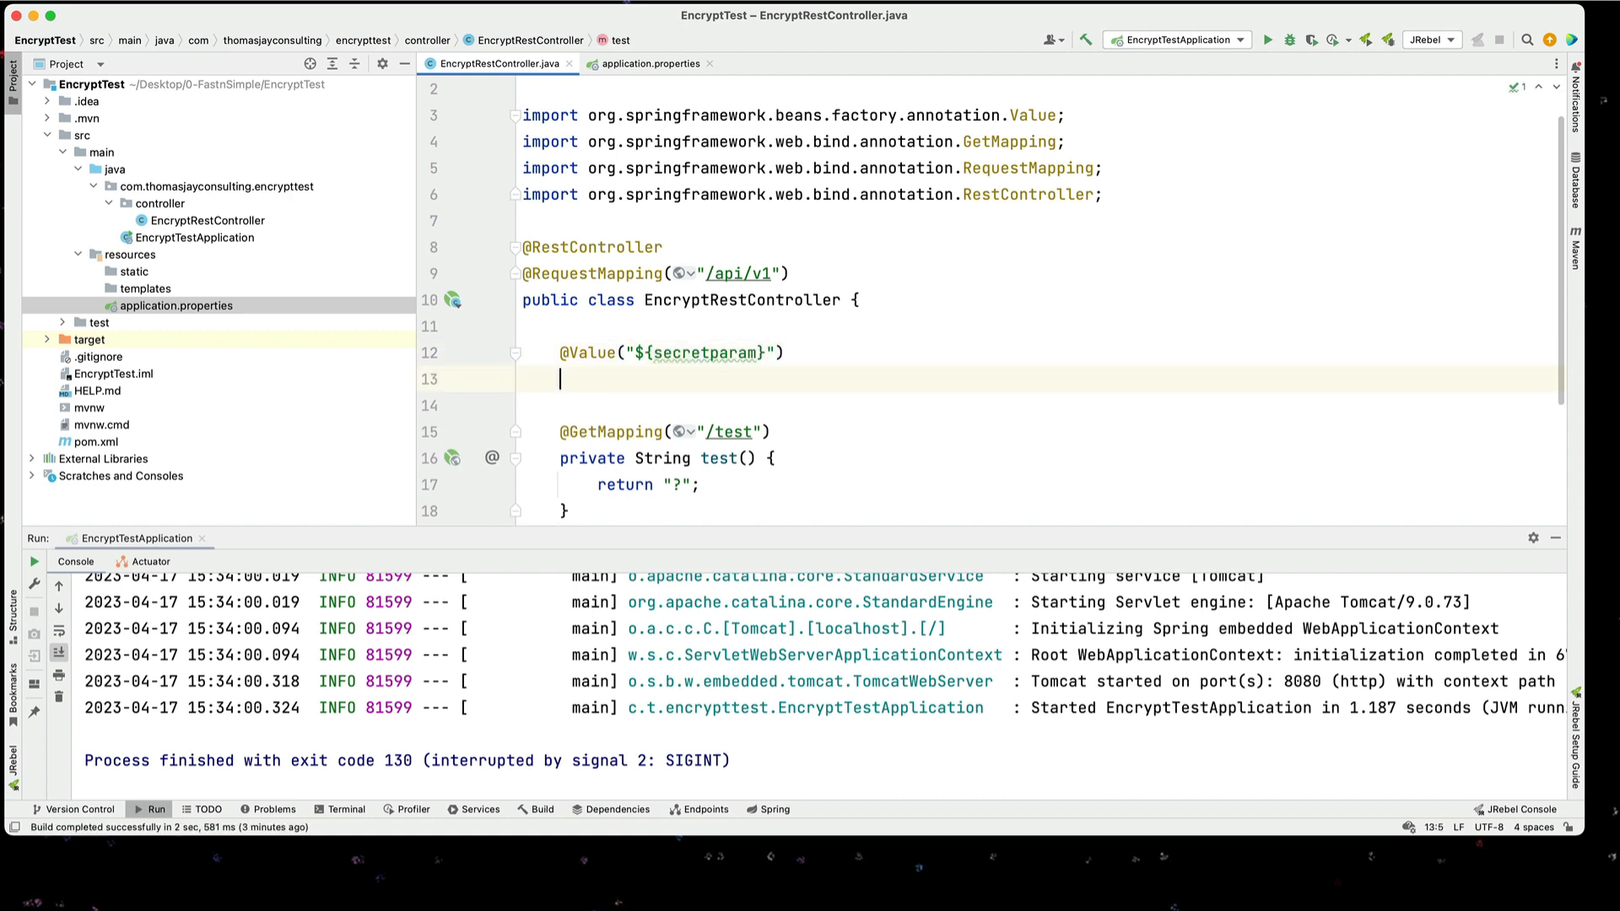
text(private)
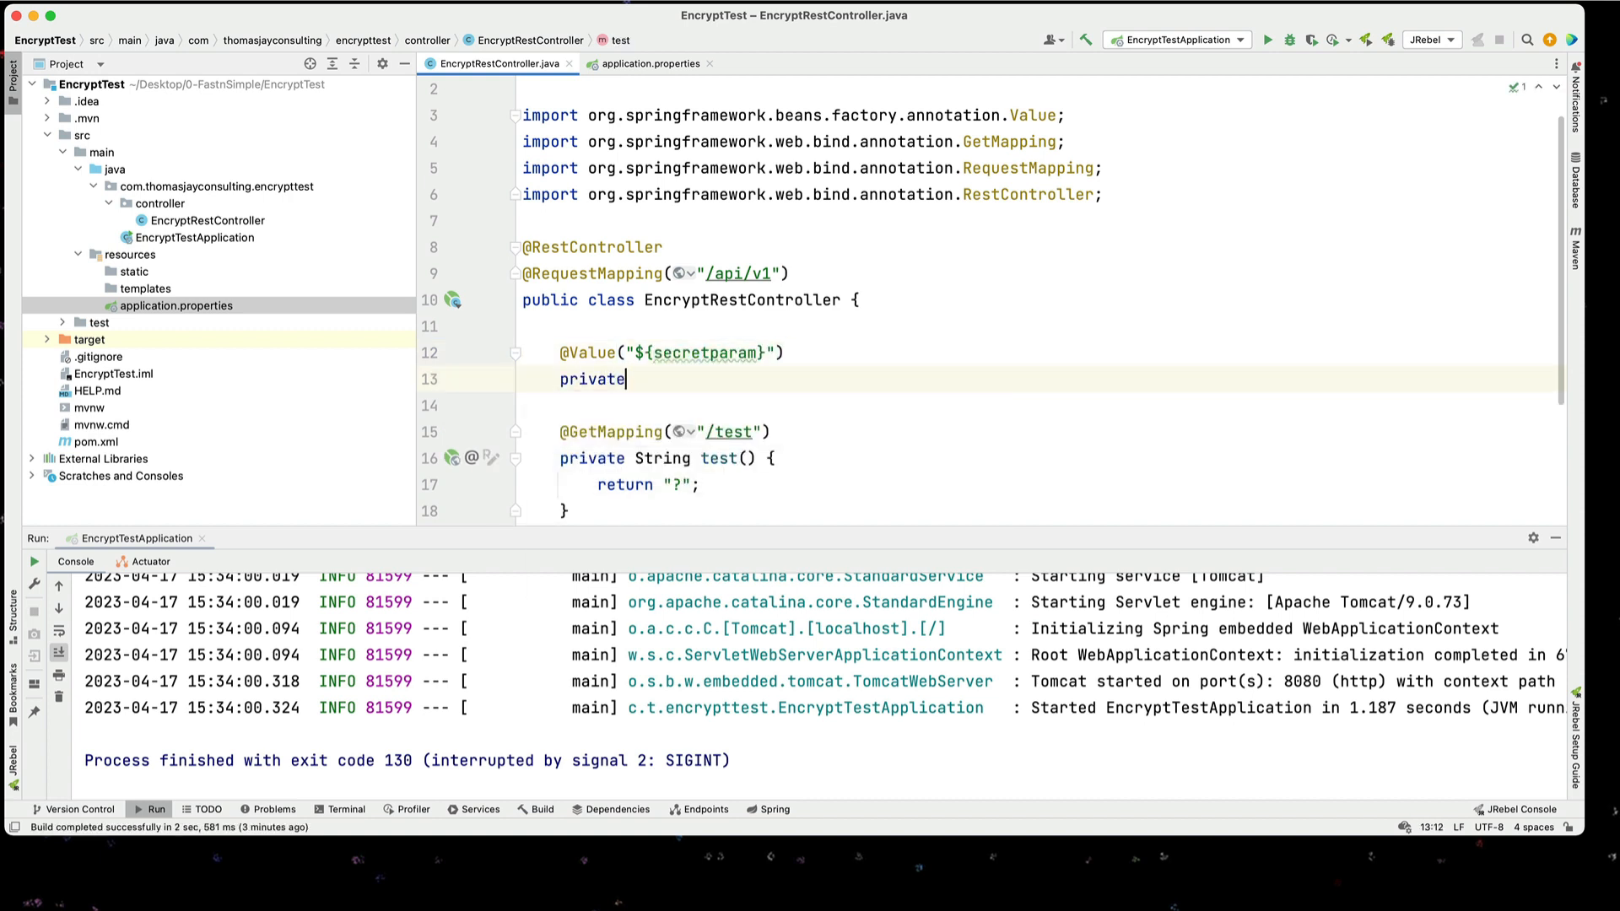
text(String)
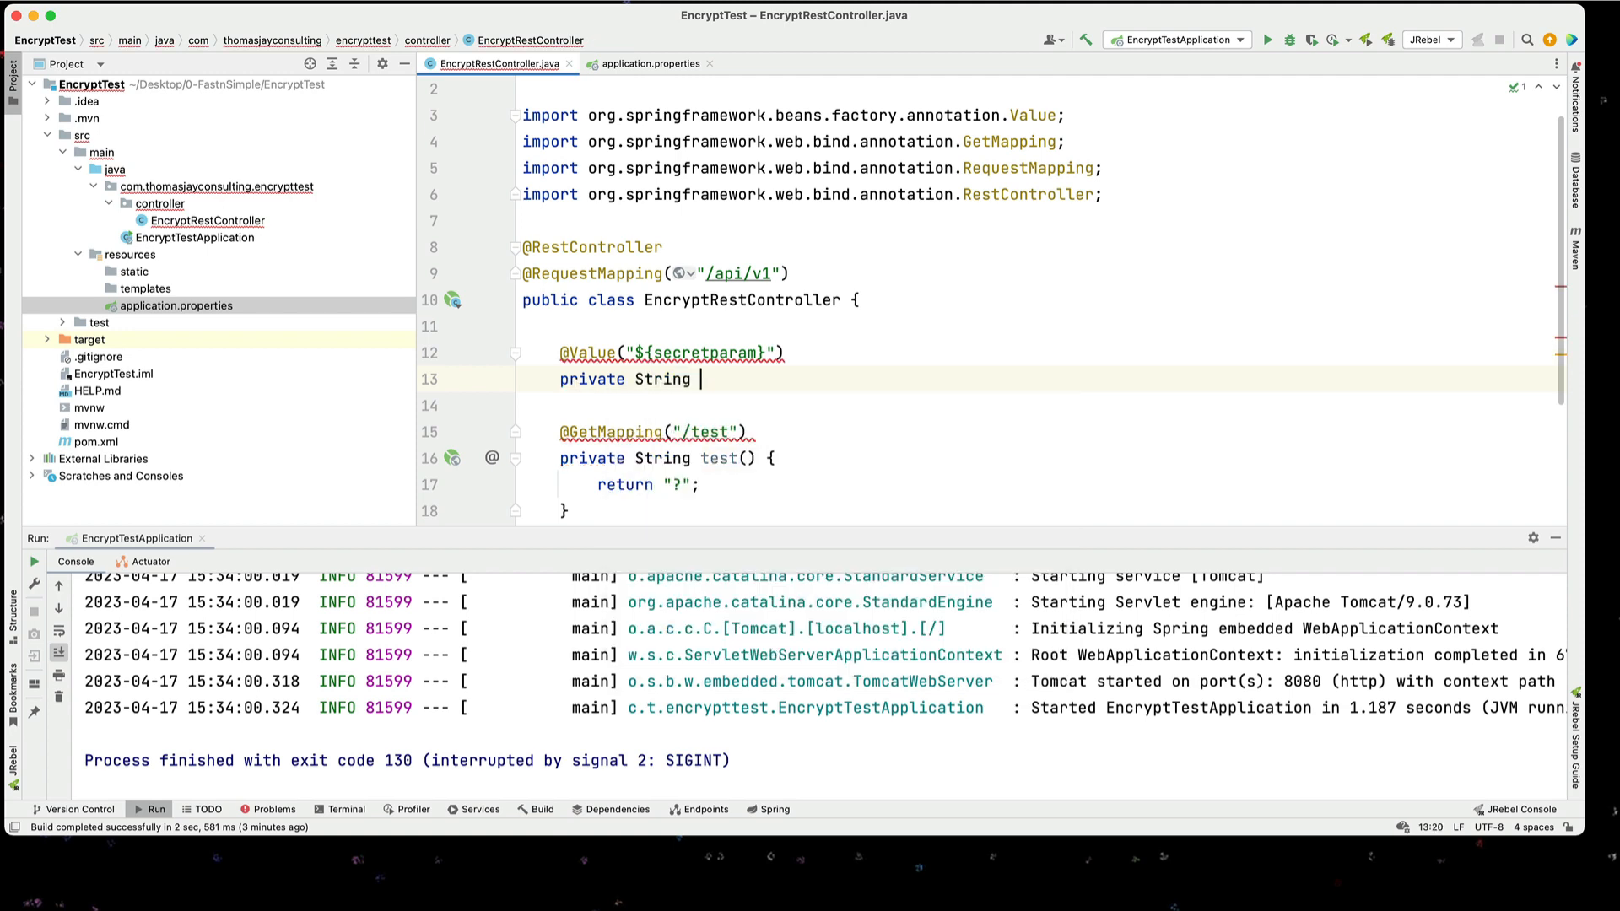
text(secretparam;)
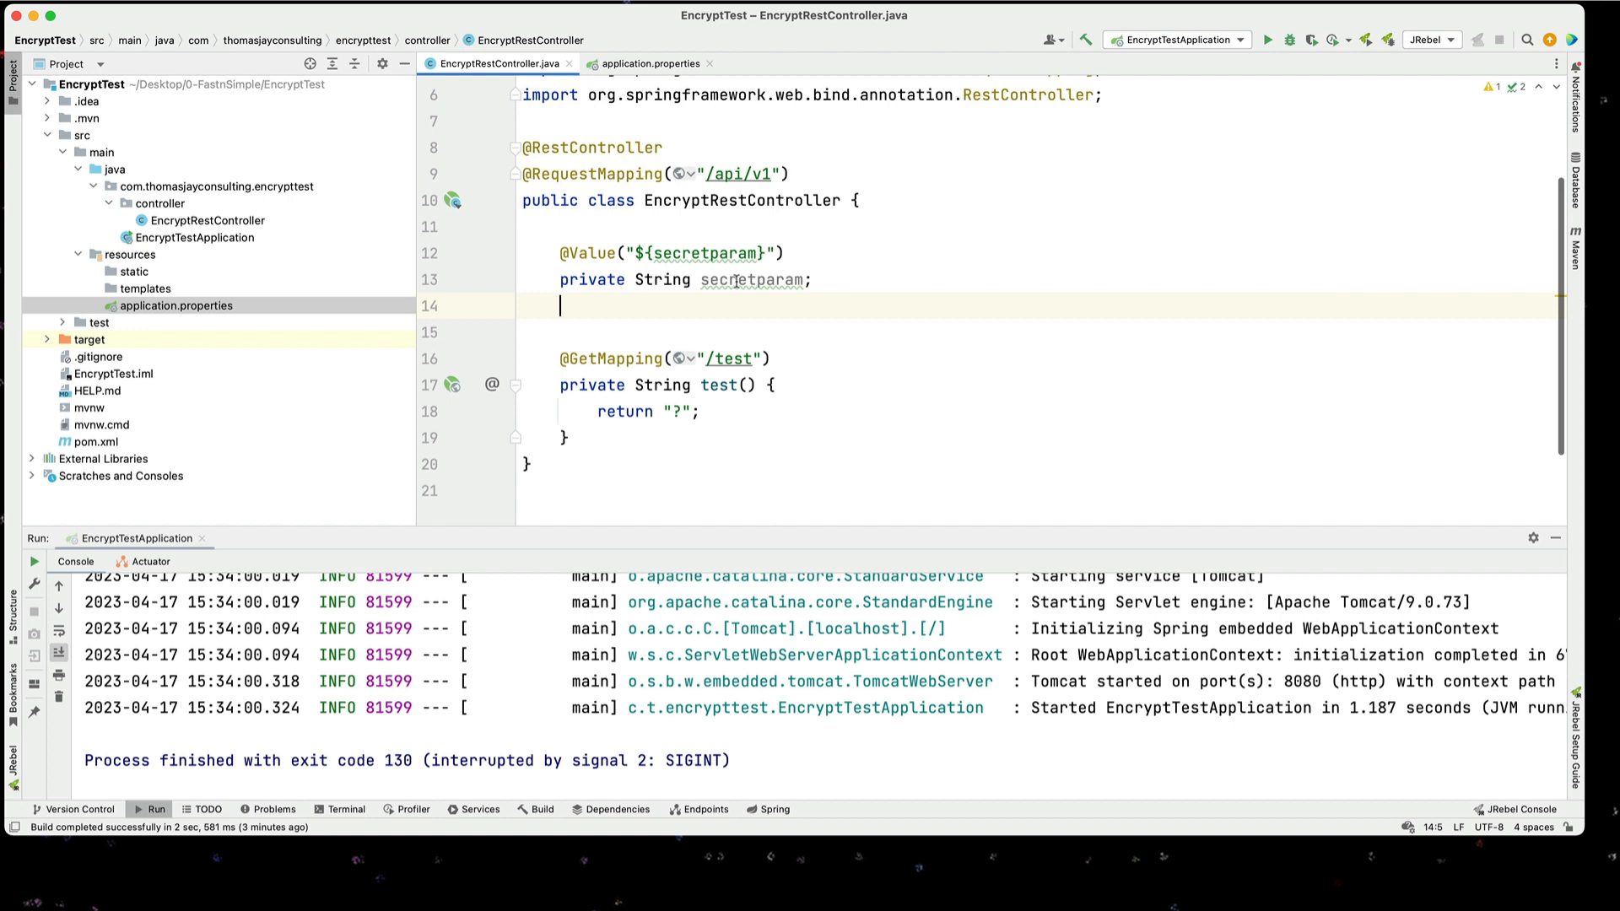
double_click(748, 279)
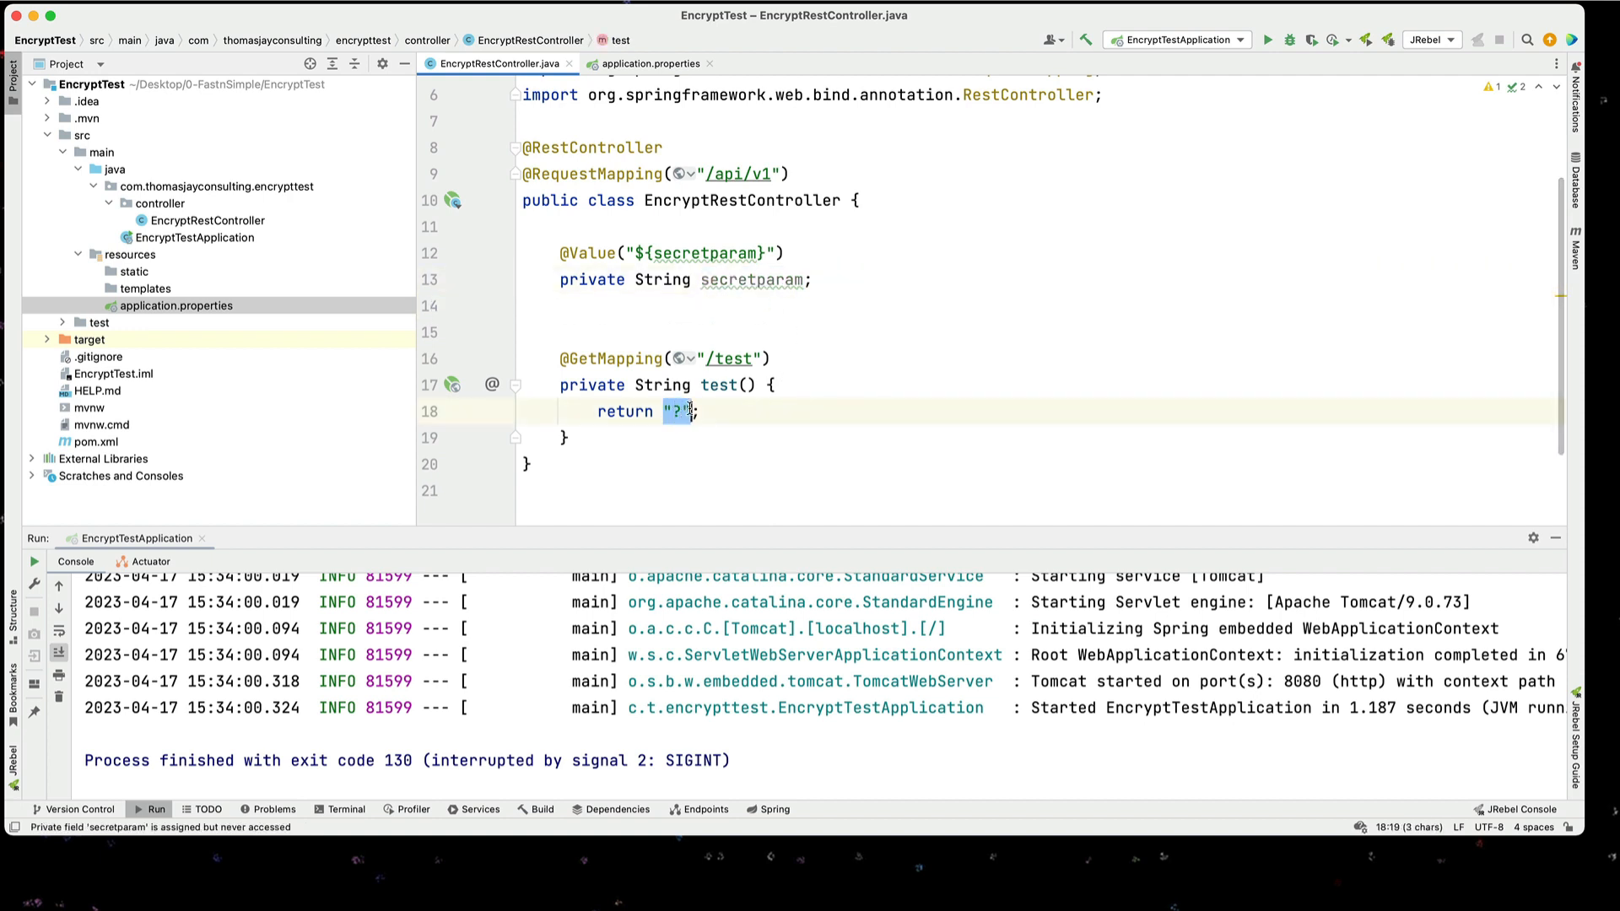
text(secretparam)
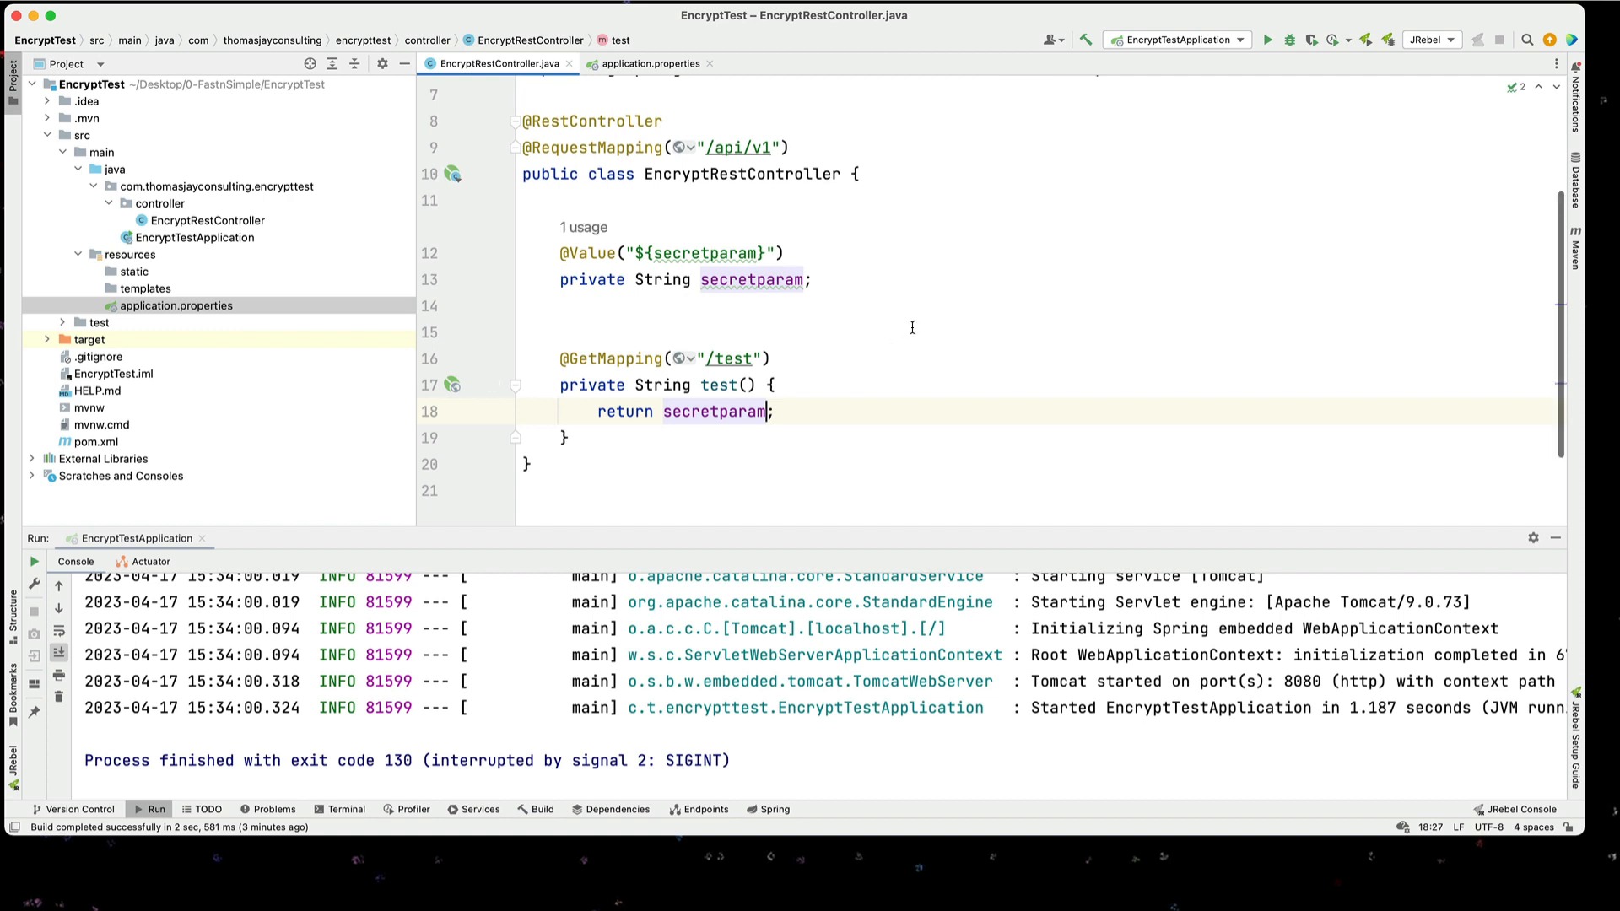
mouse_move(1267, 40)
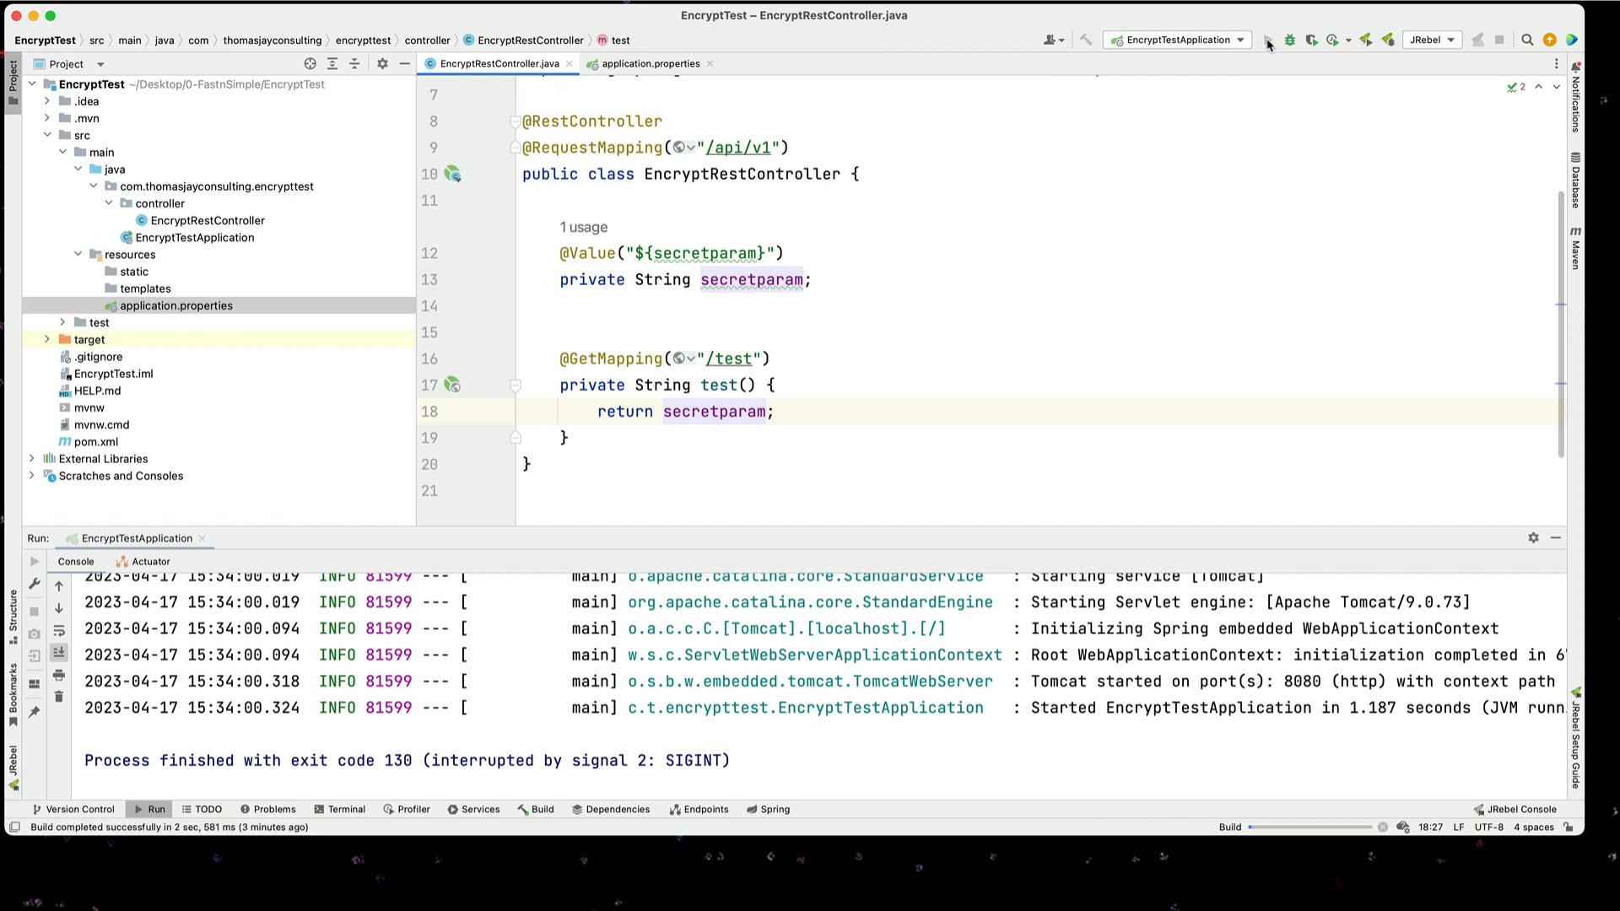
Step: Run EncryptTestApplication until Spring Boot starts on port 8080, then view application.properties
click(1267, 39)
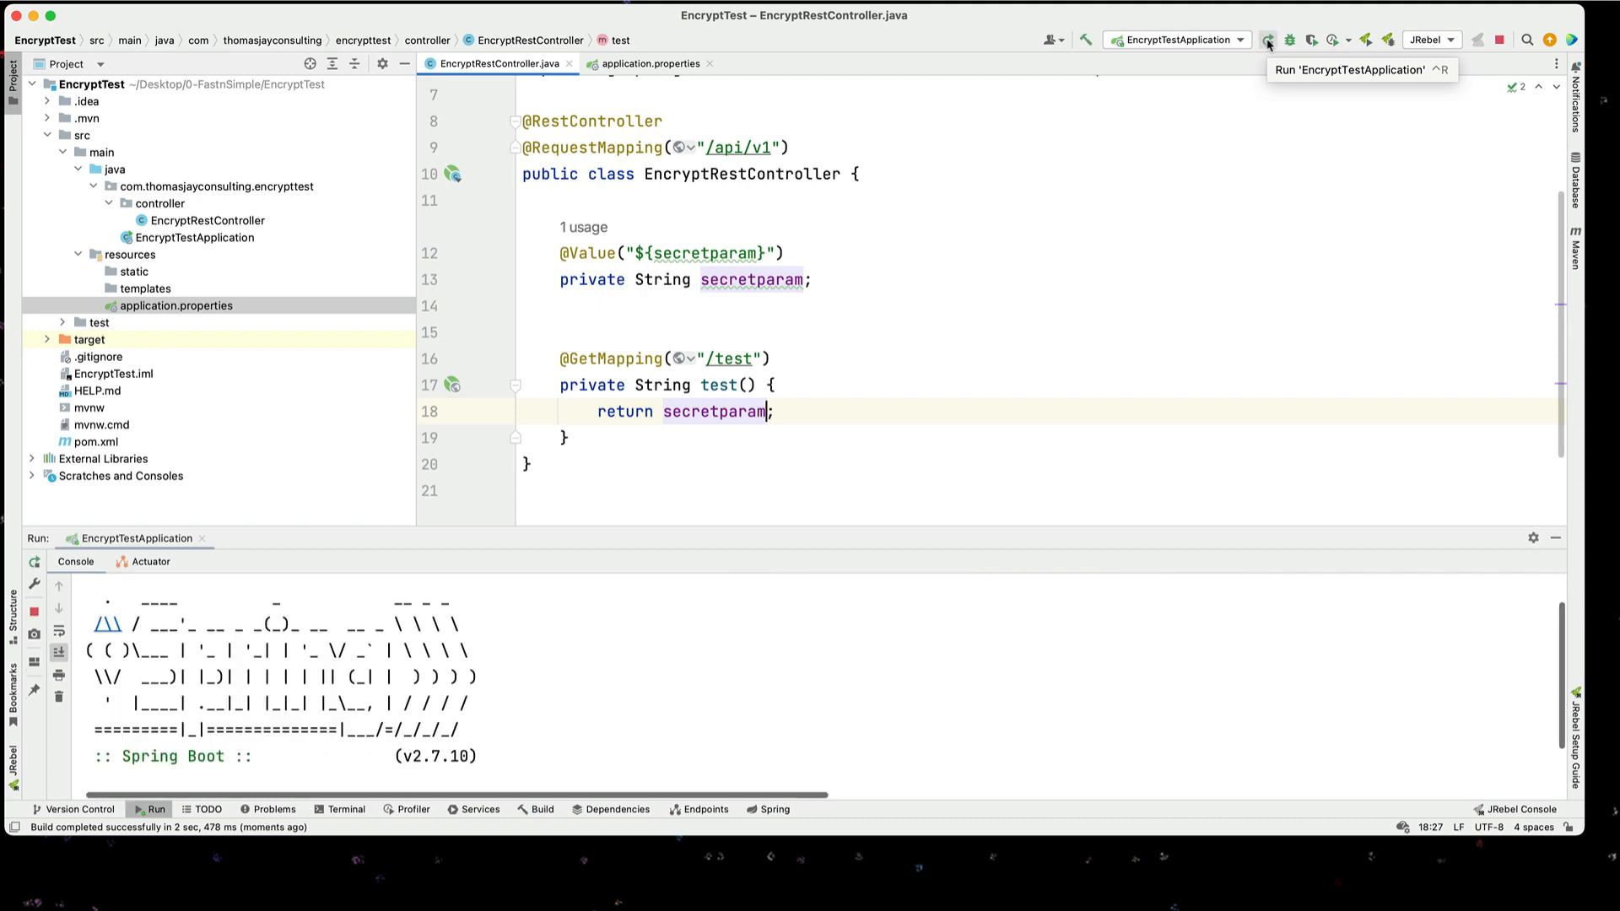
click(1268, 40)
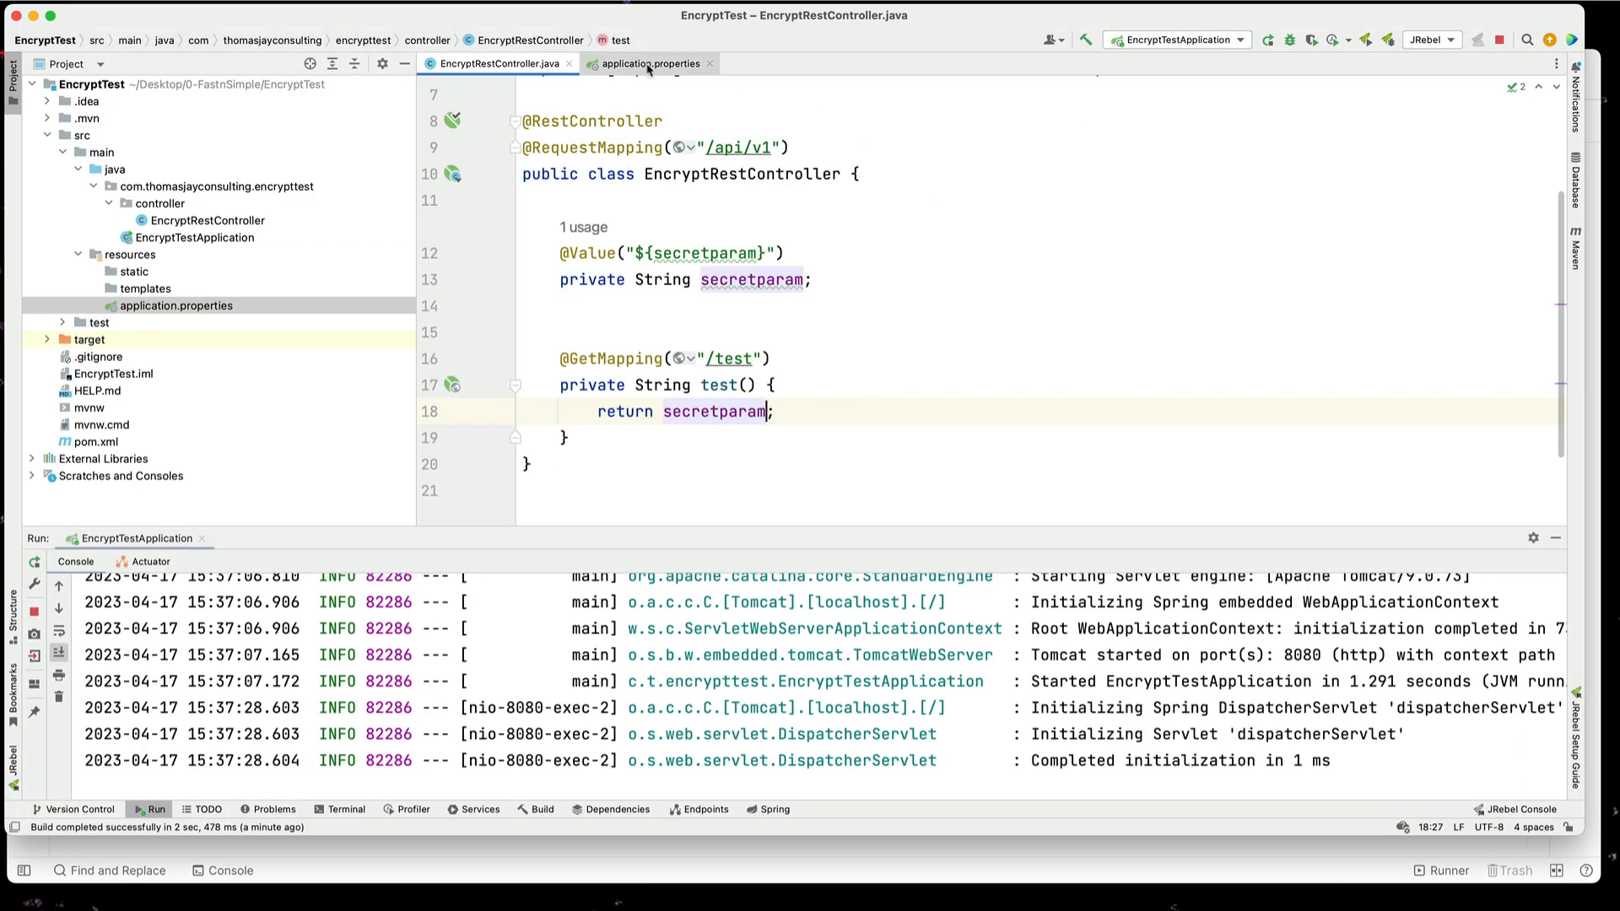
click(648, 63)
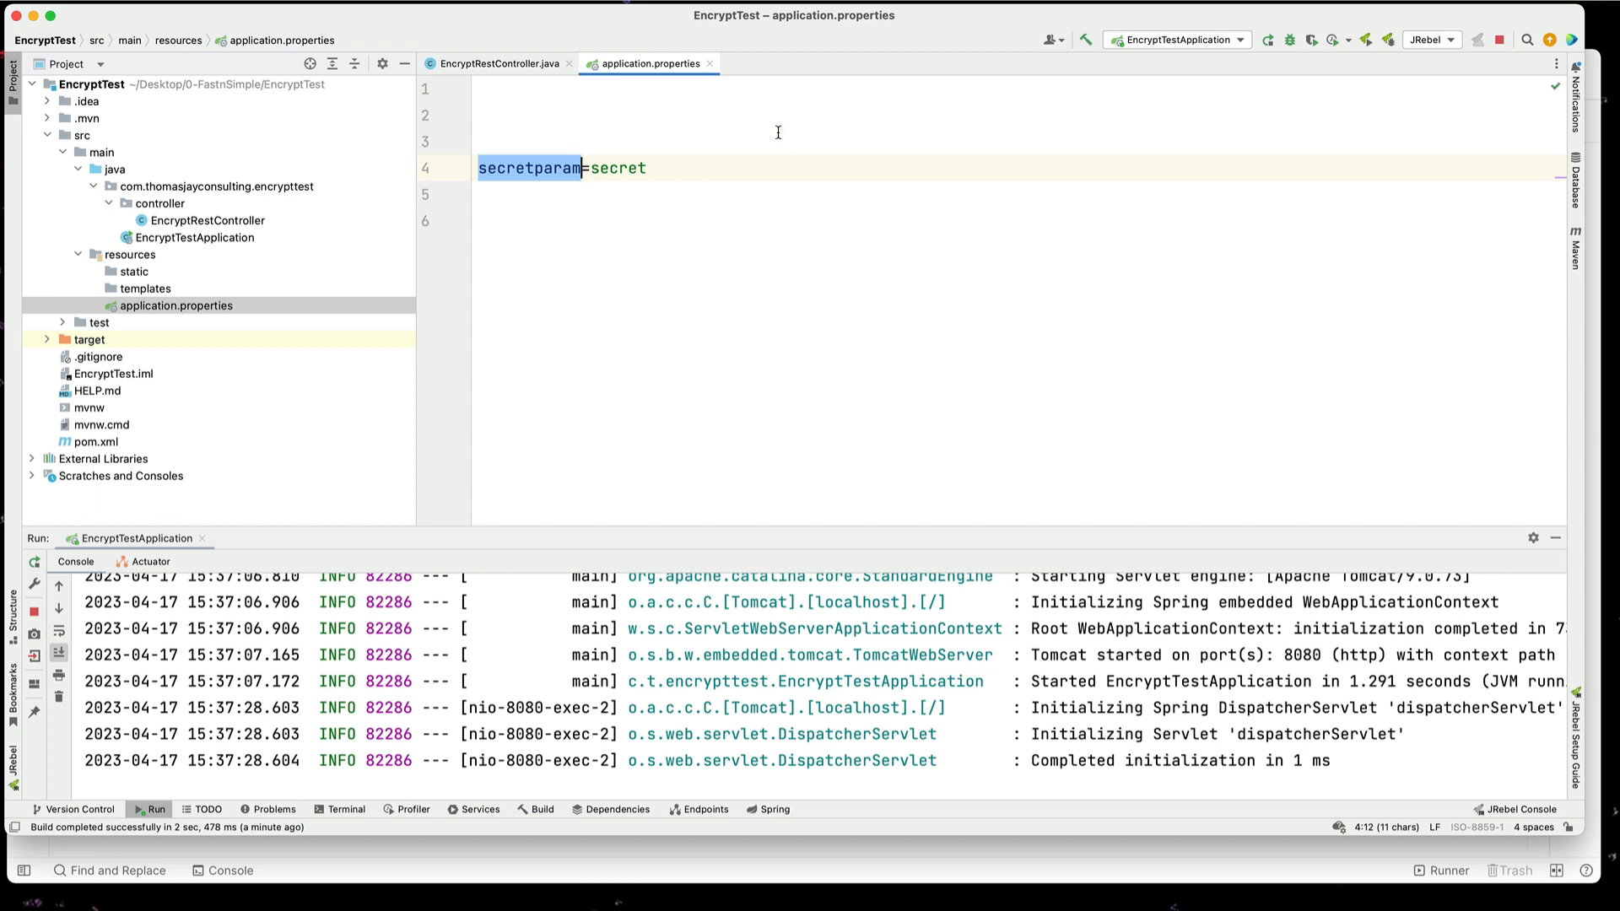
mouse_move(791, 130)
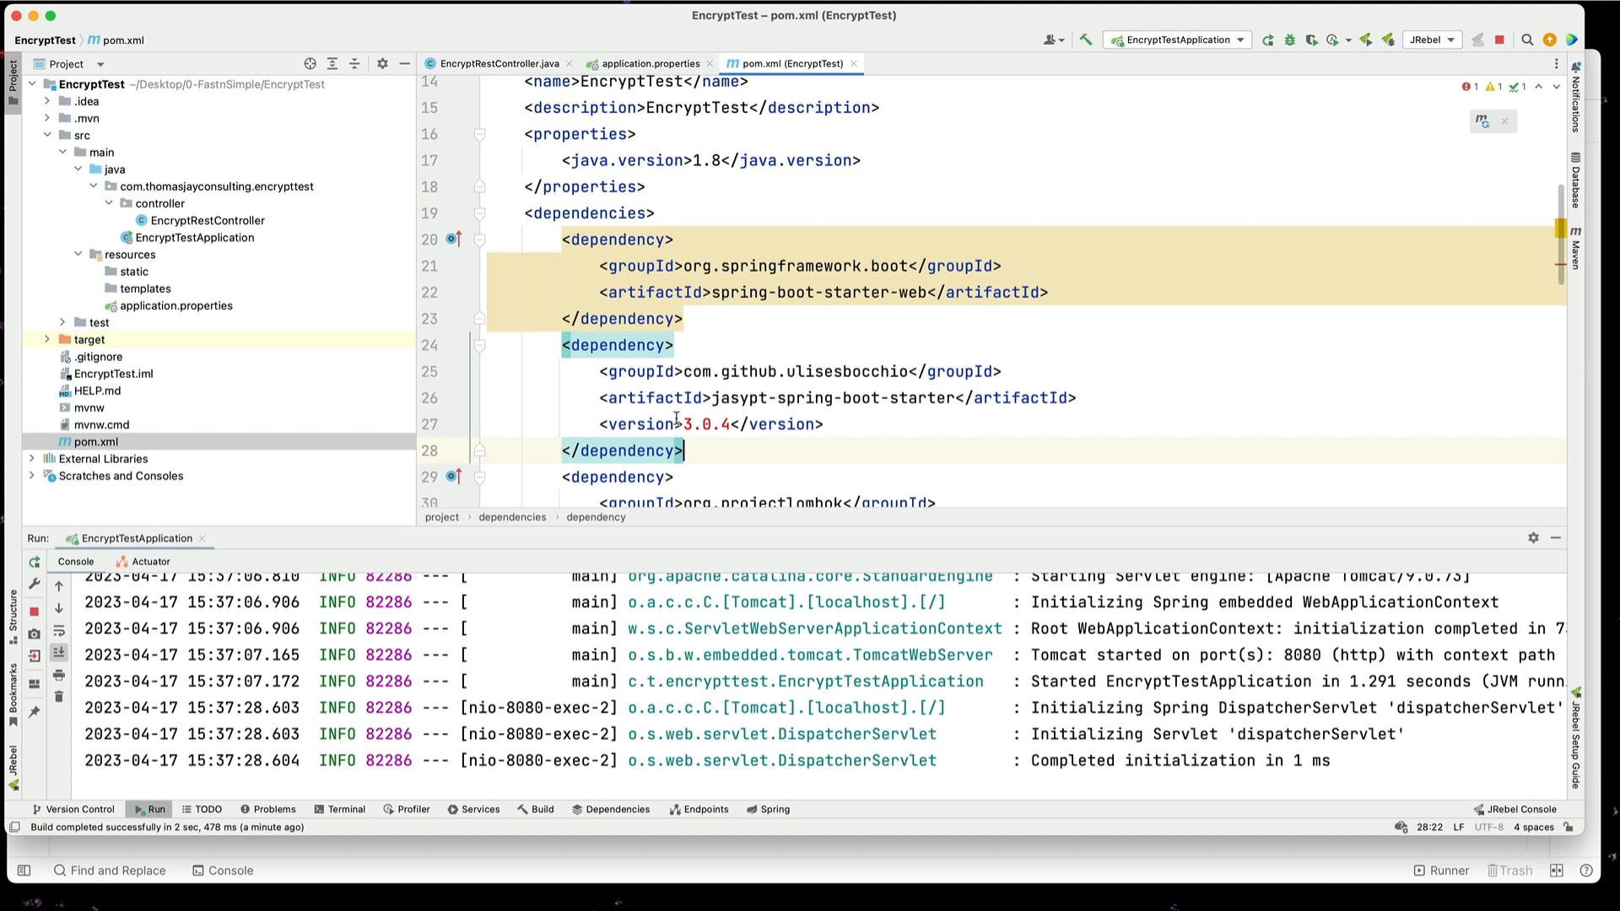
Step: Add the jasypt-spring-boot-starter 3.0.4 dependency to pom.xml and sync Maven
right_click(92, 441)
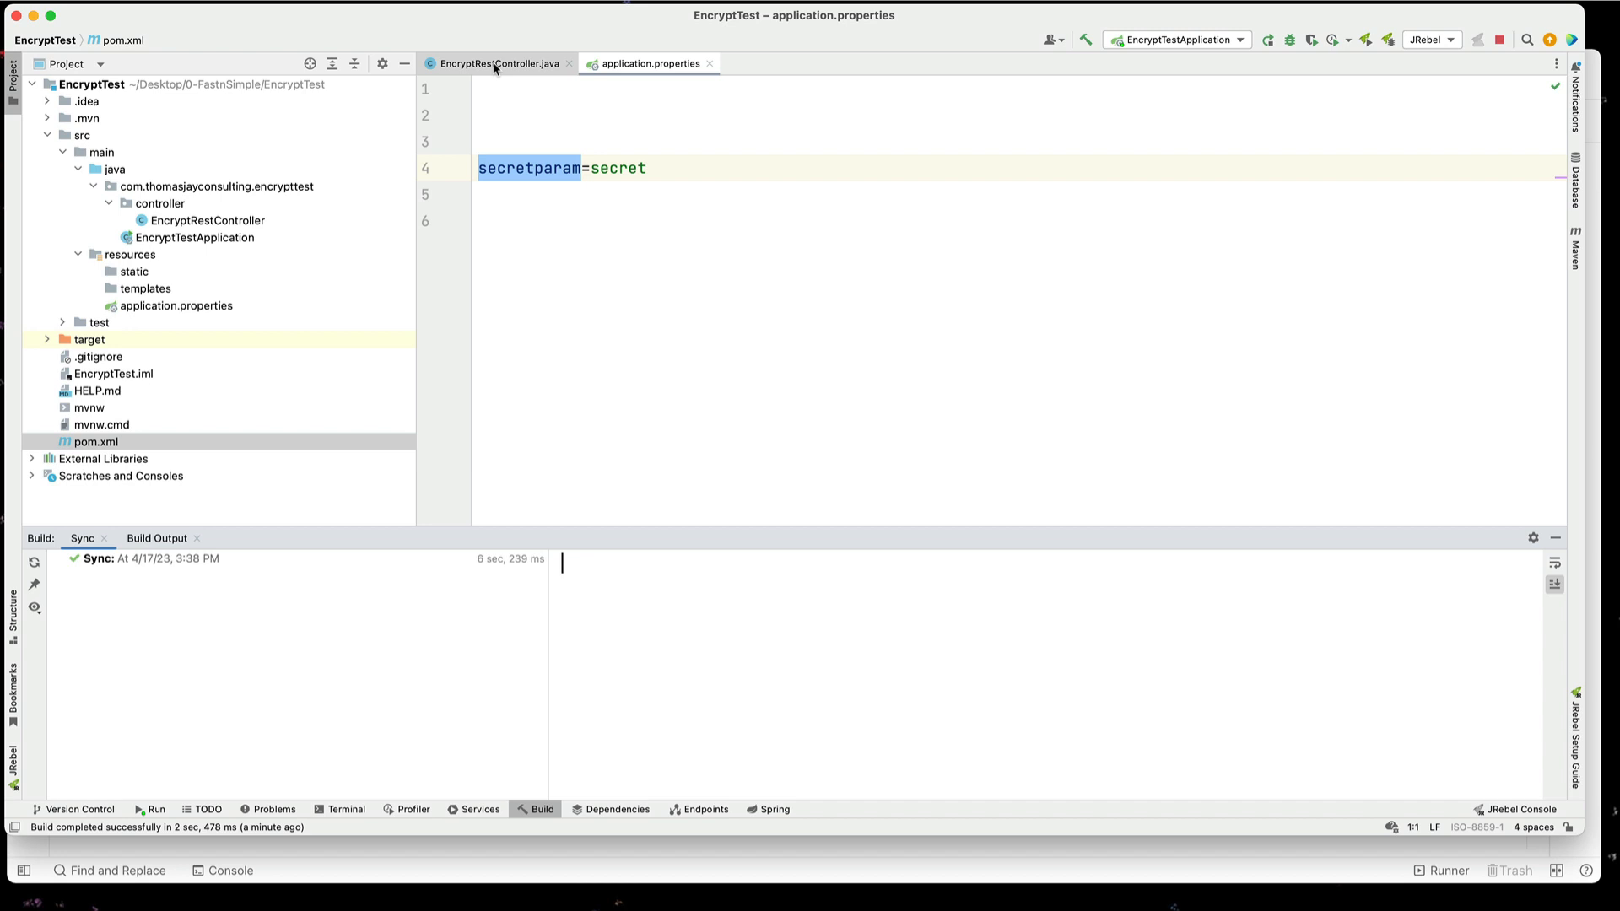
click(495, 64)
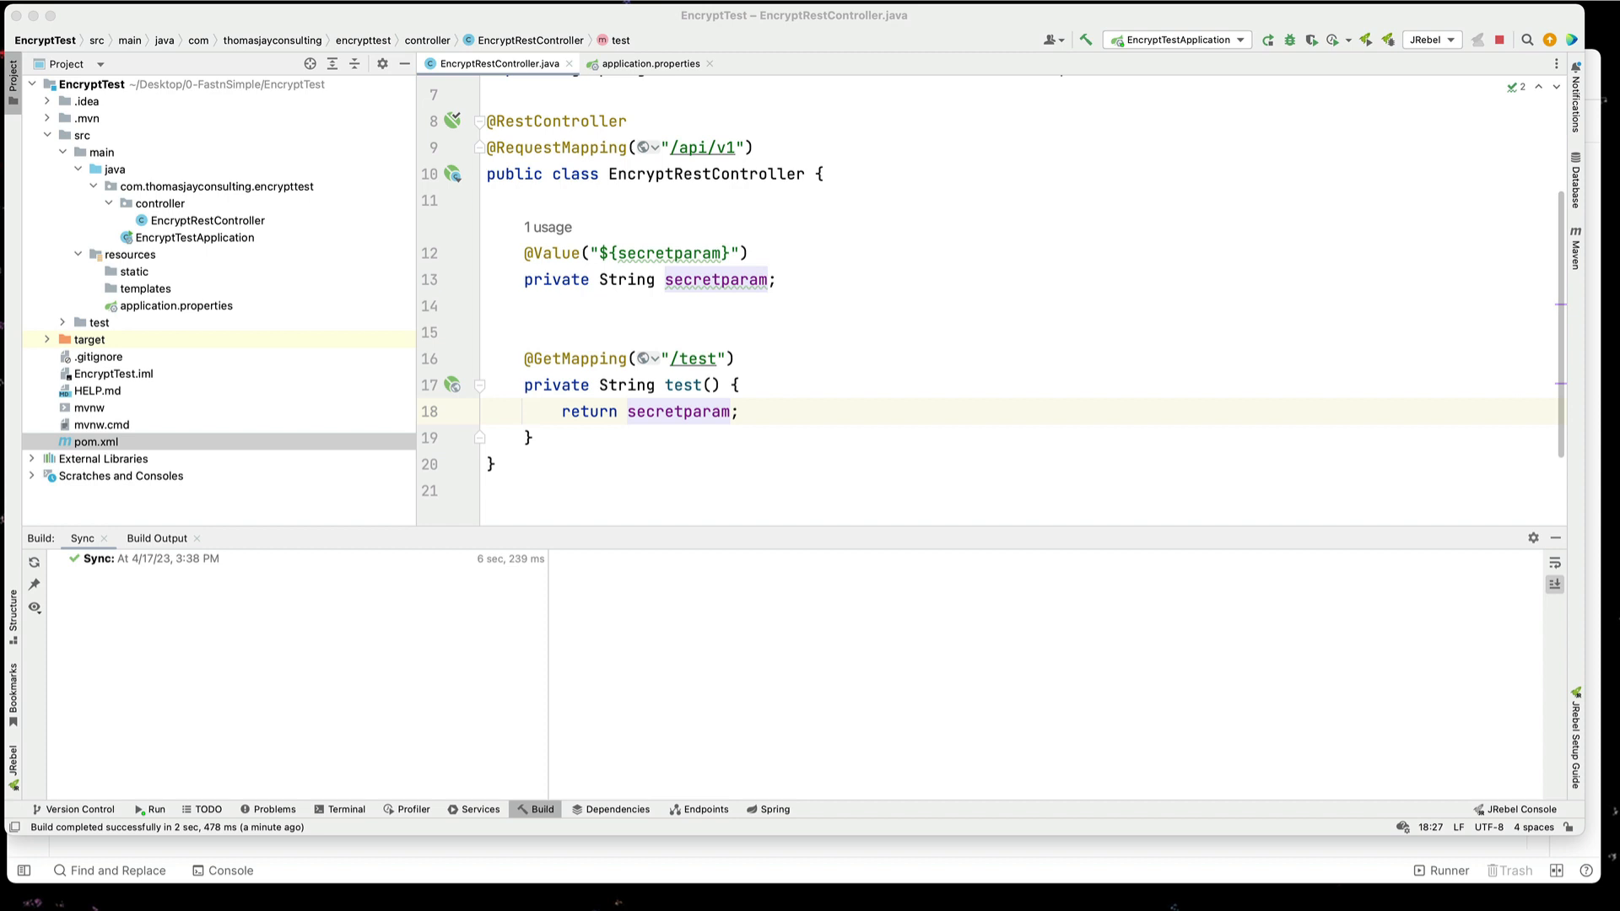
mouse_move(200, 254)
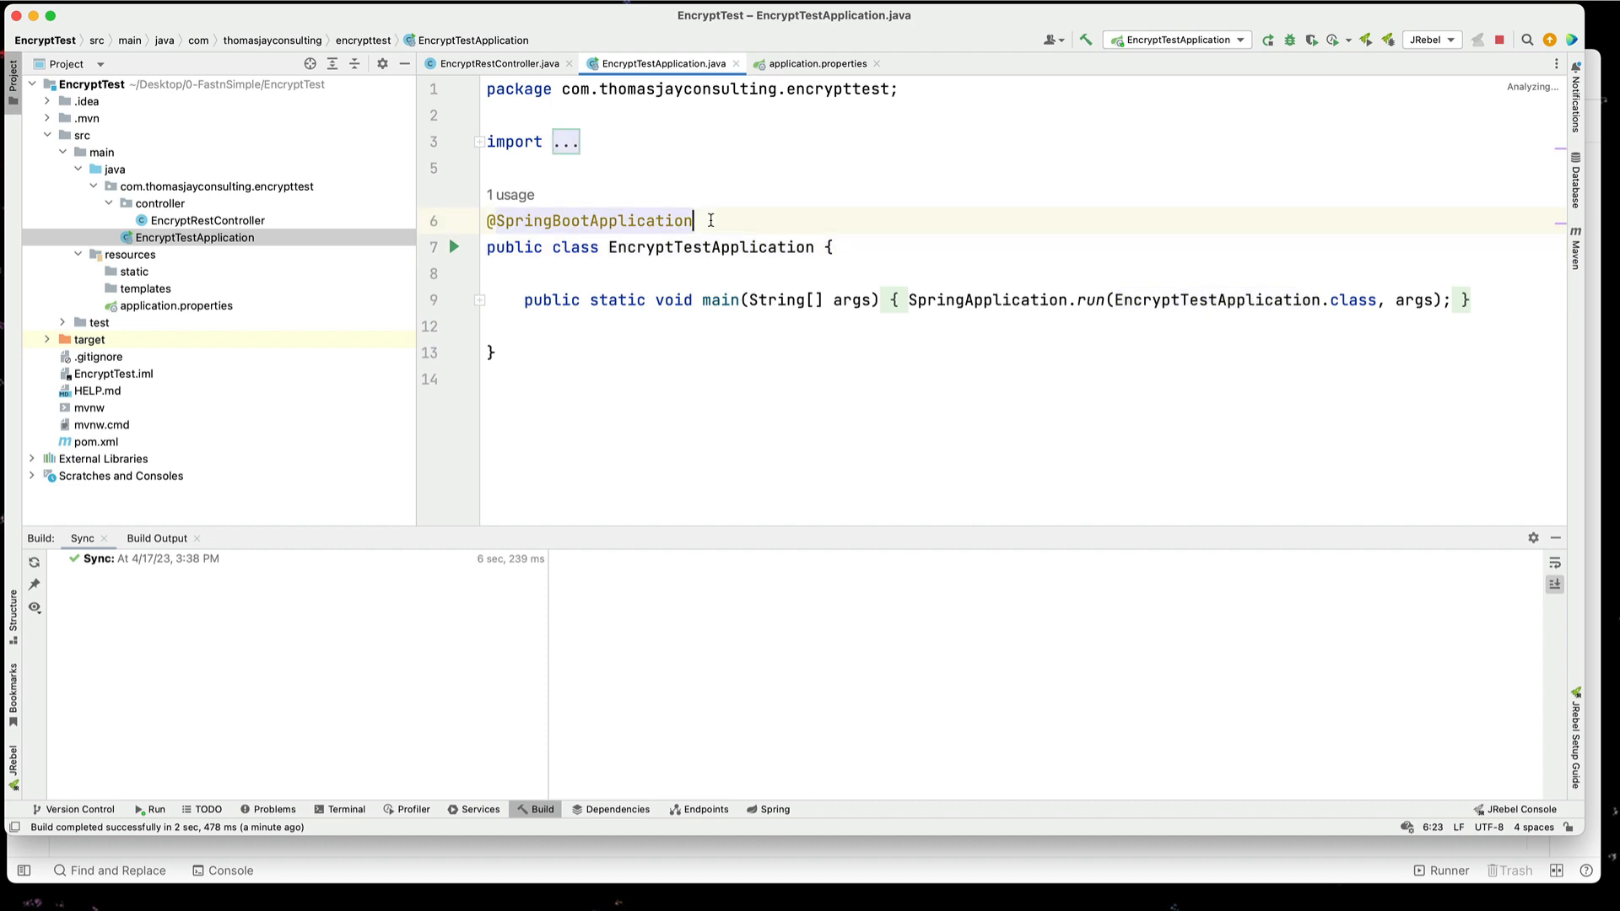
text(@EnableEncryptableProperties)
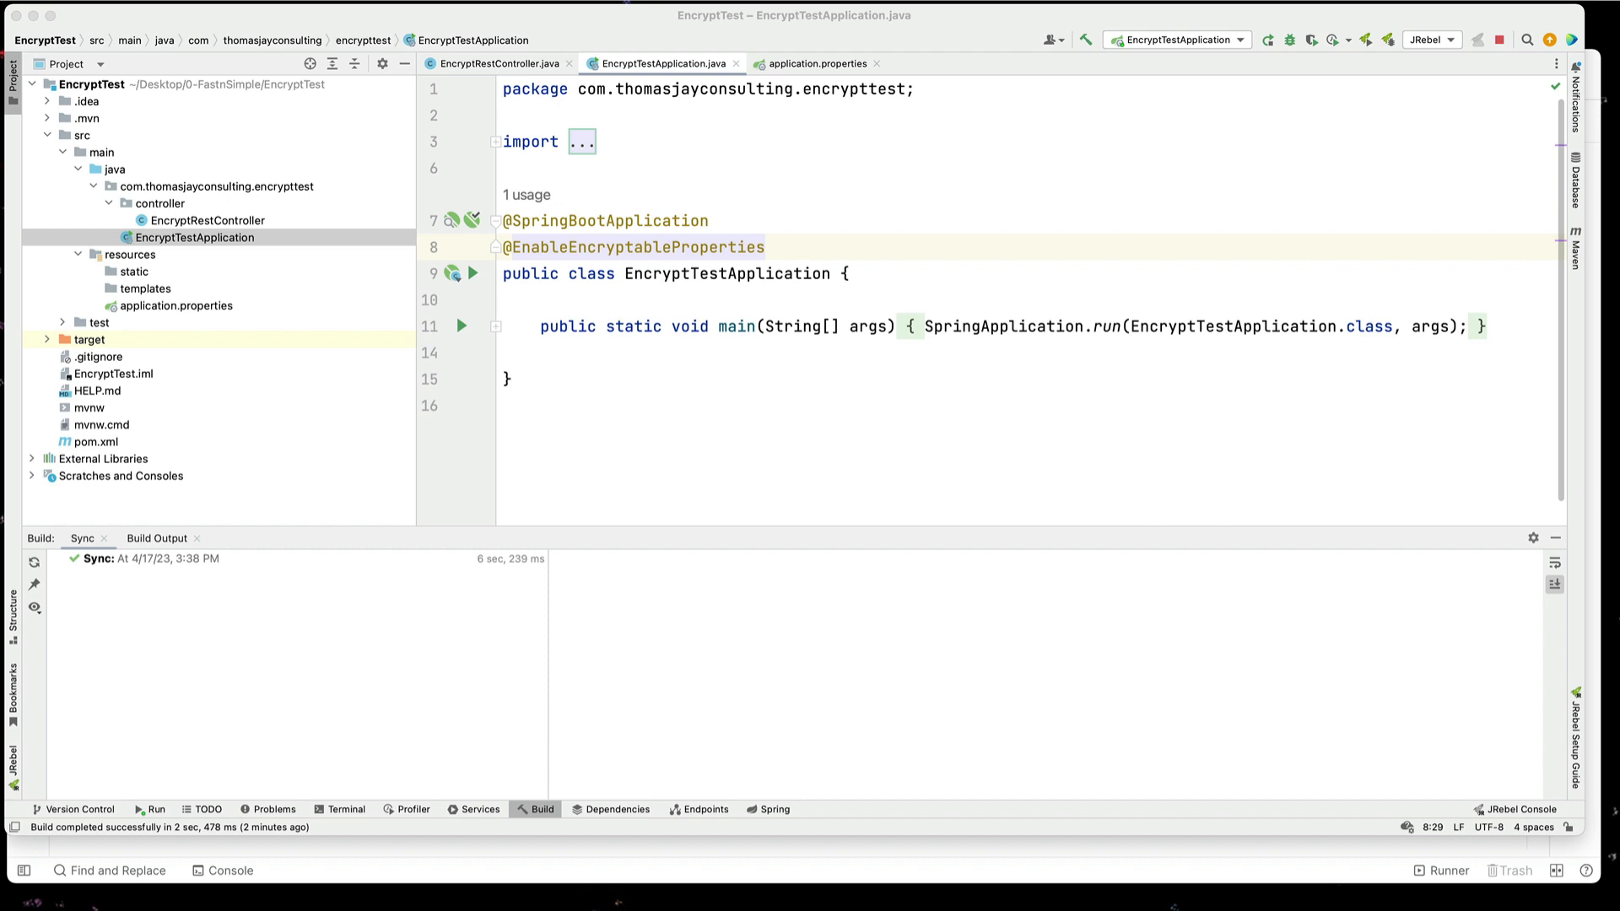
mouse_move(1436, 246)
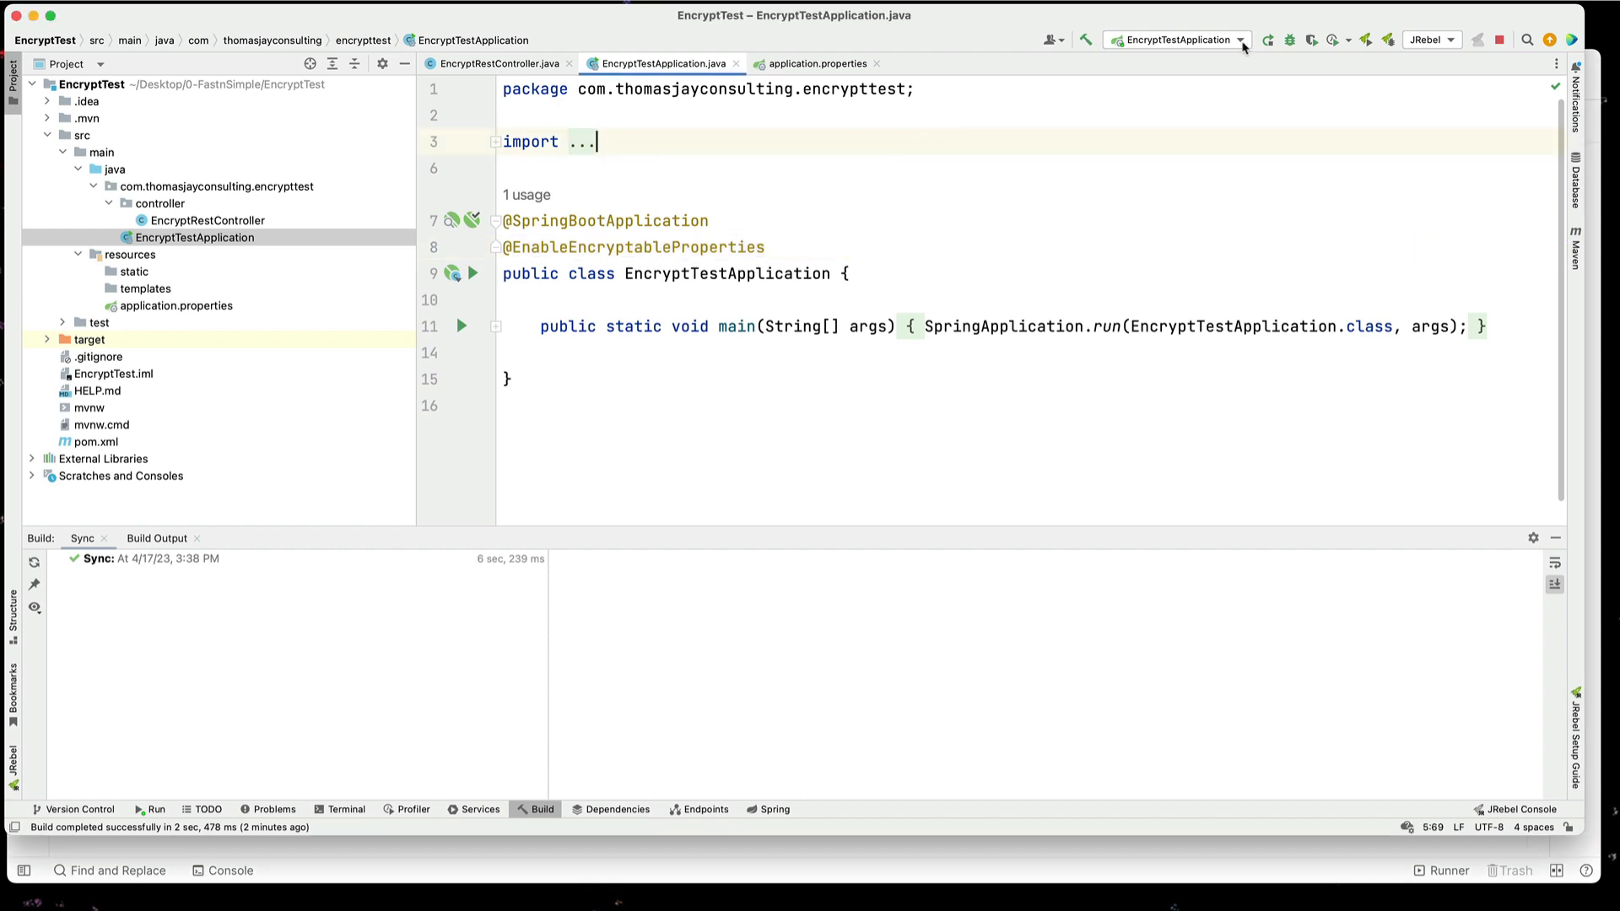
click(1176, 40)
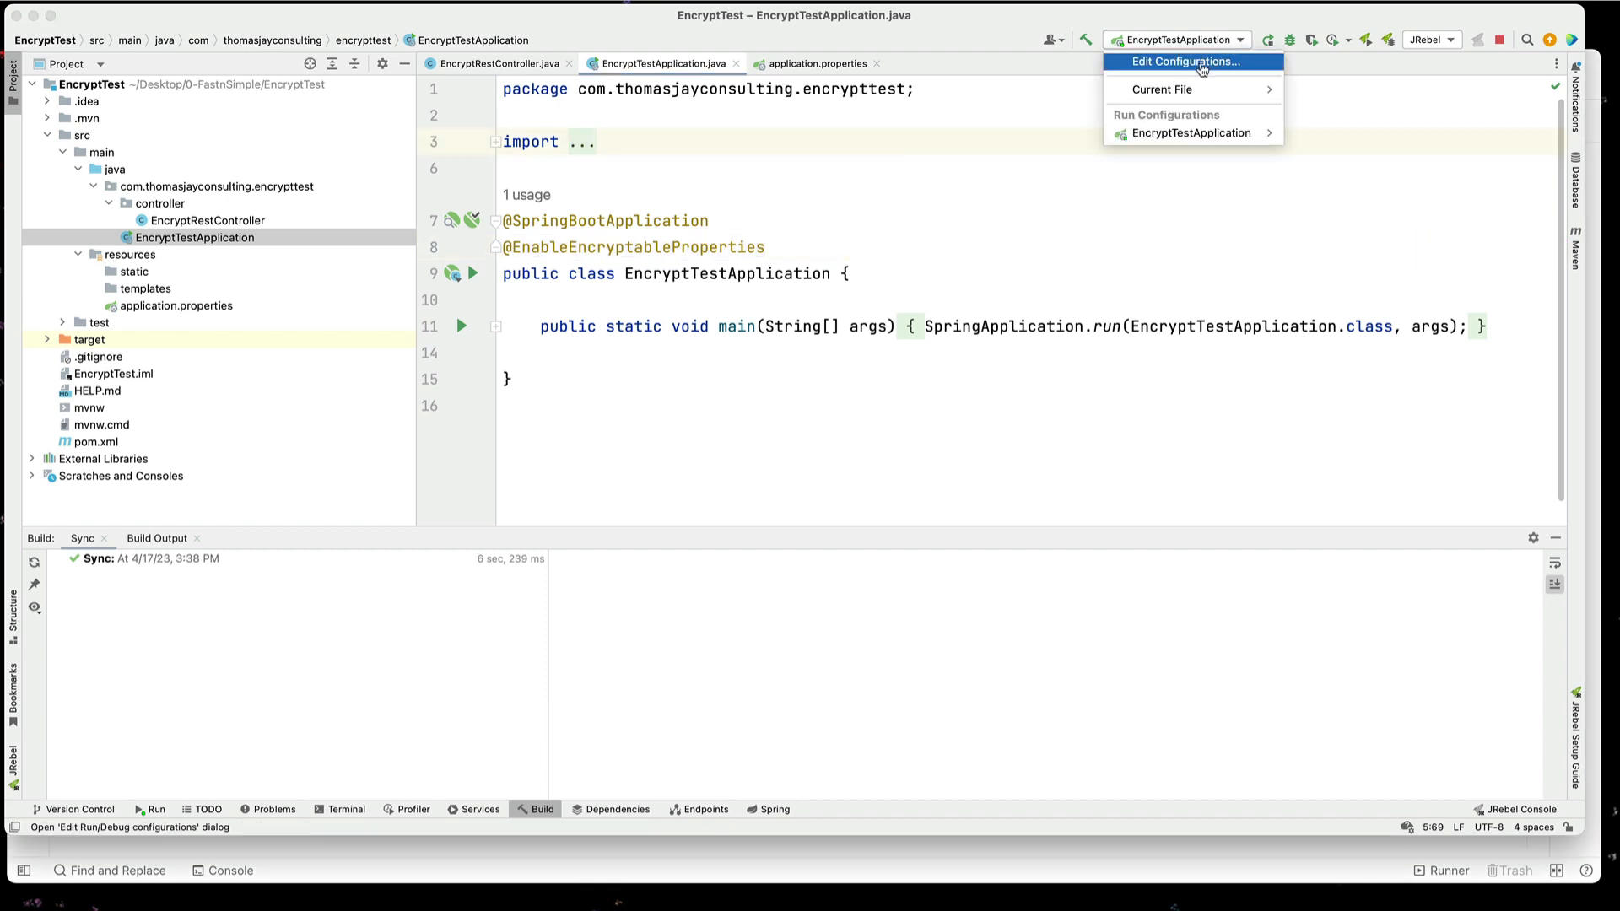
click(1184, 61)
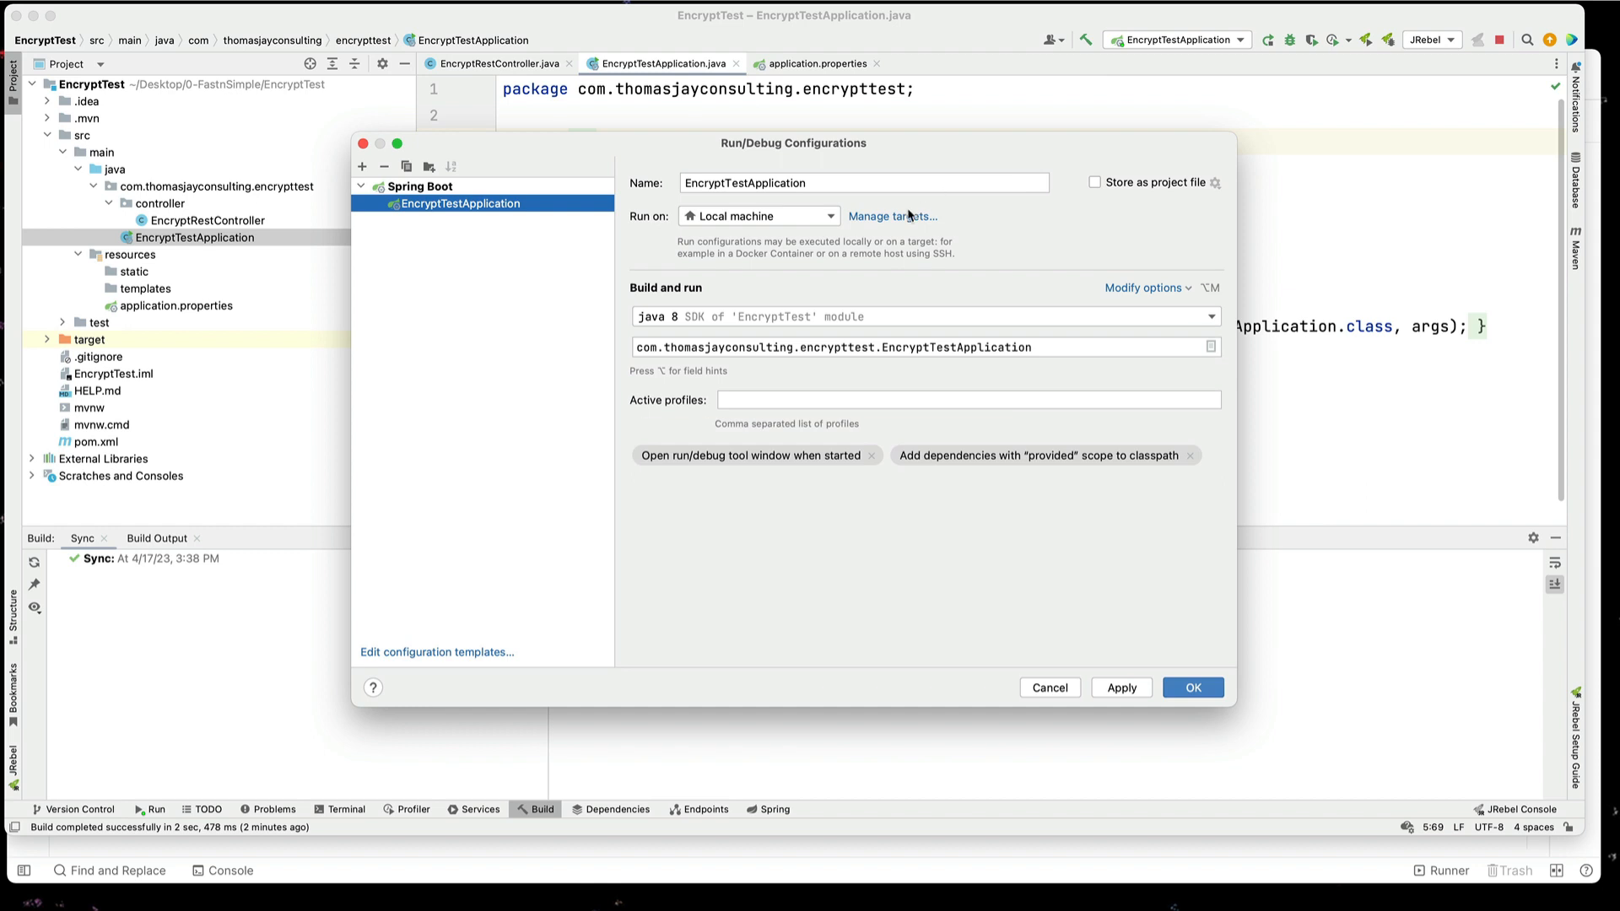
click(1142, 287)
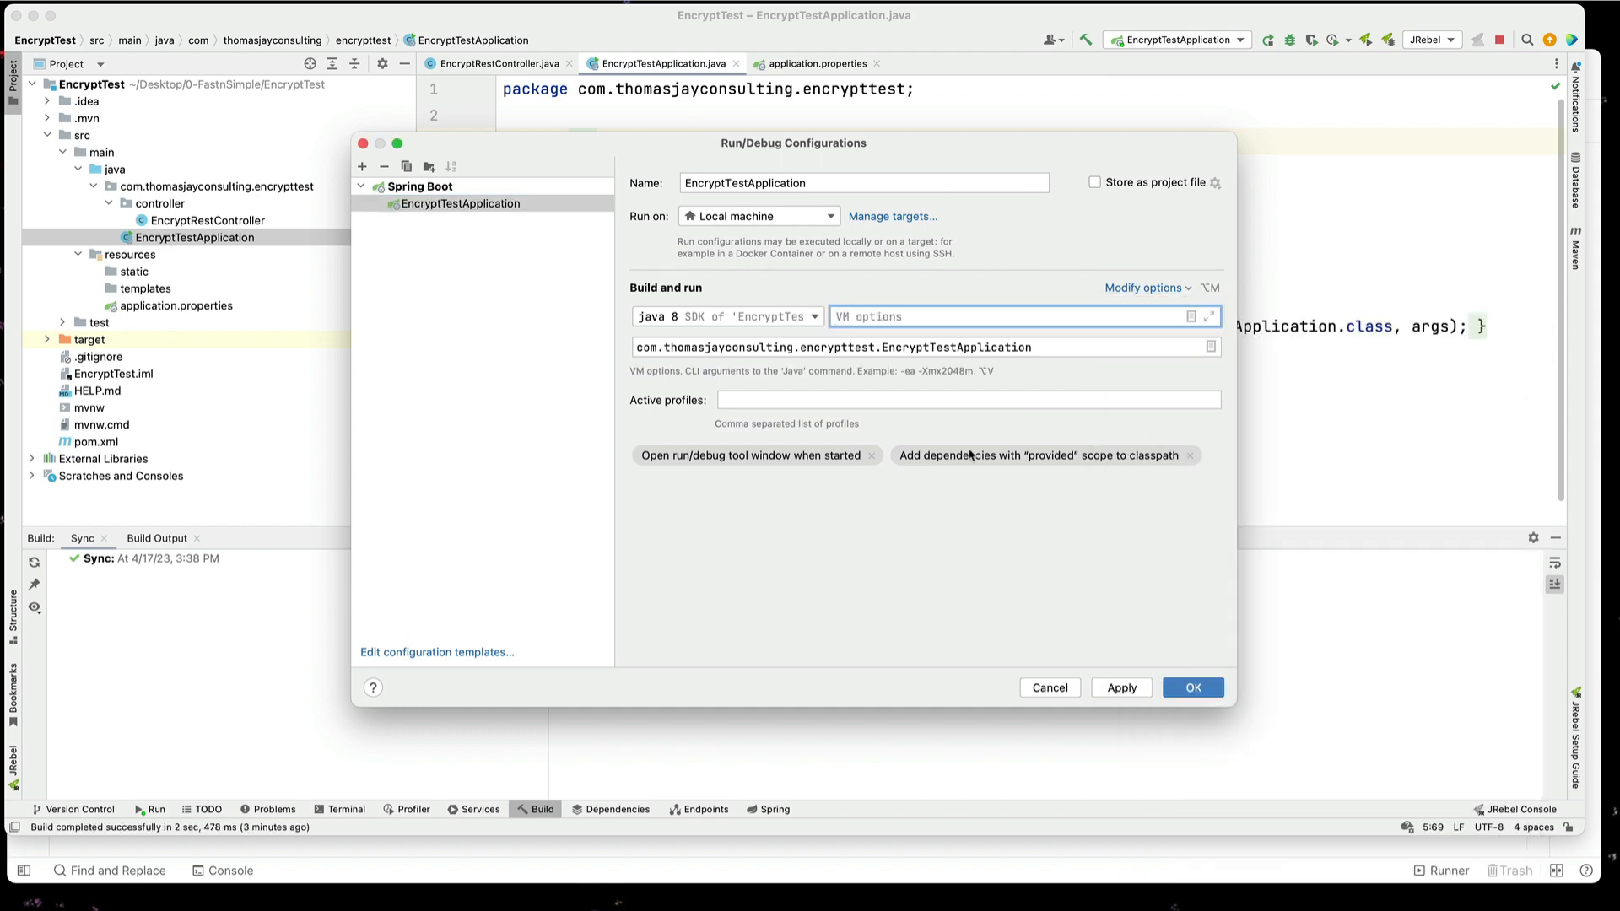
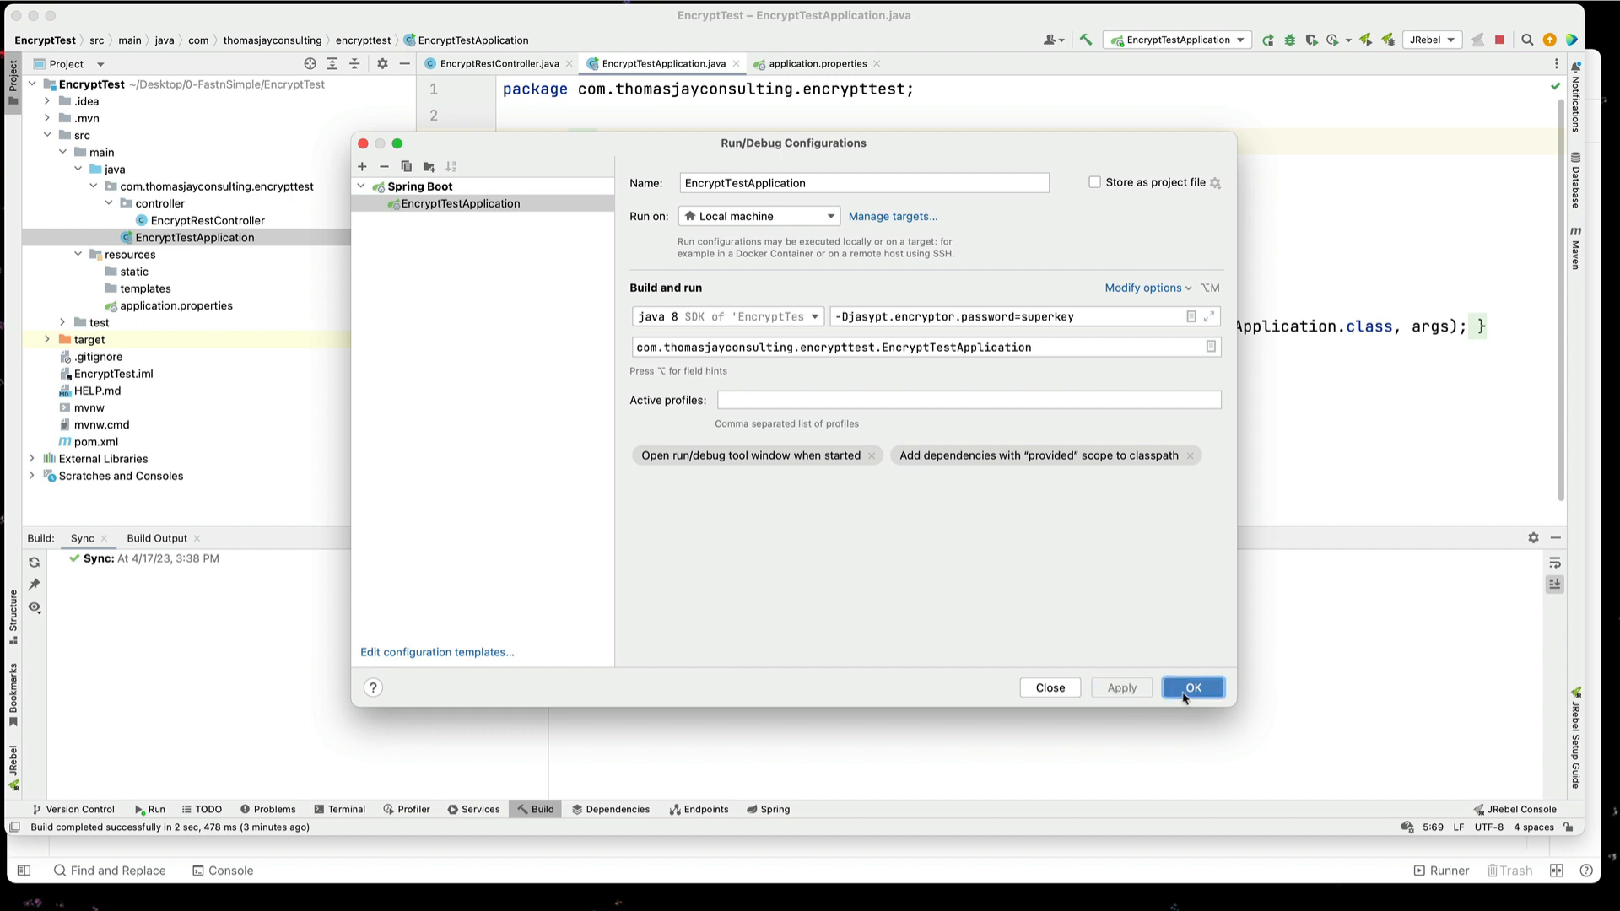
click(1193, 687)
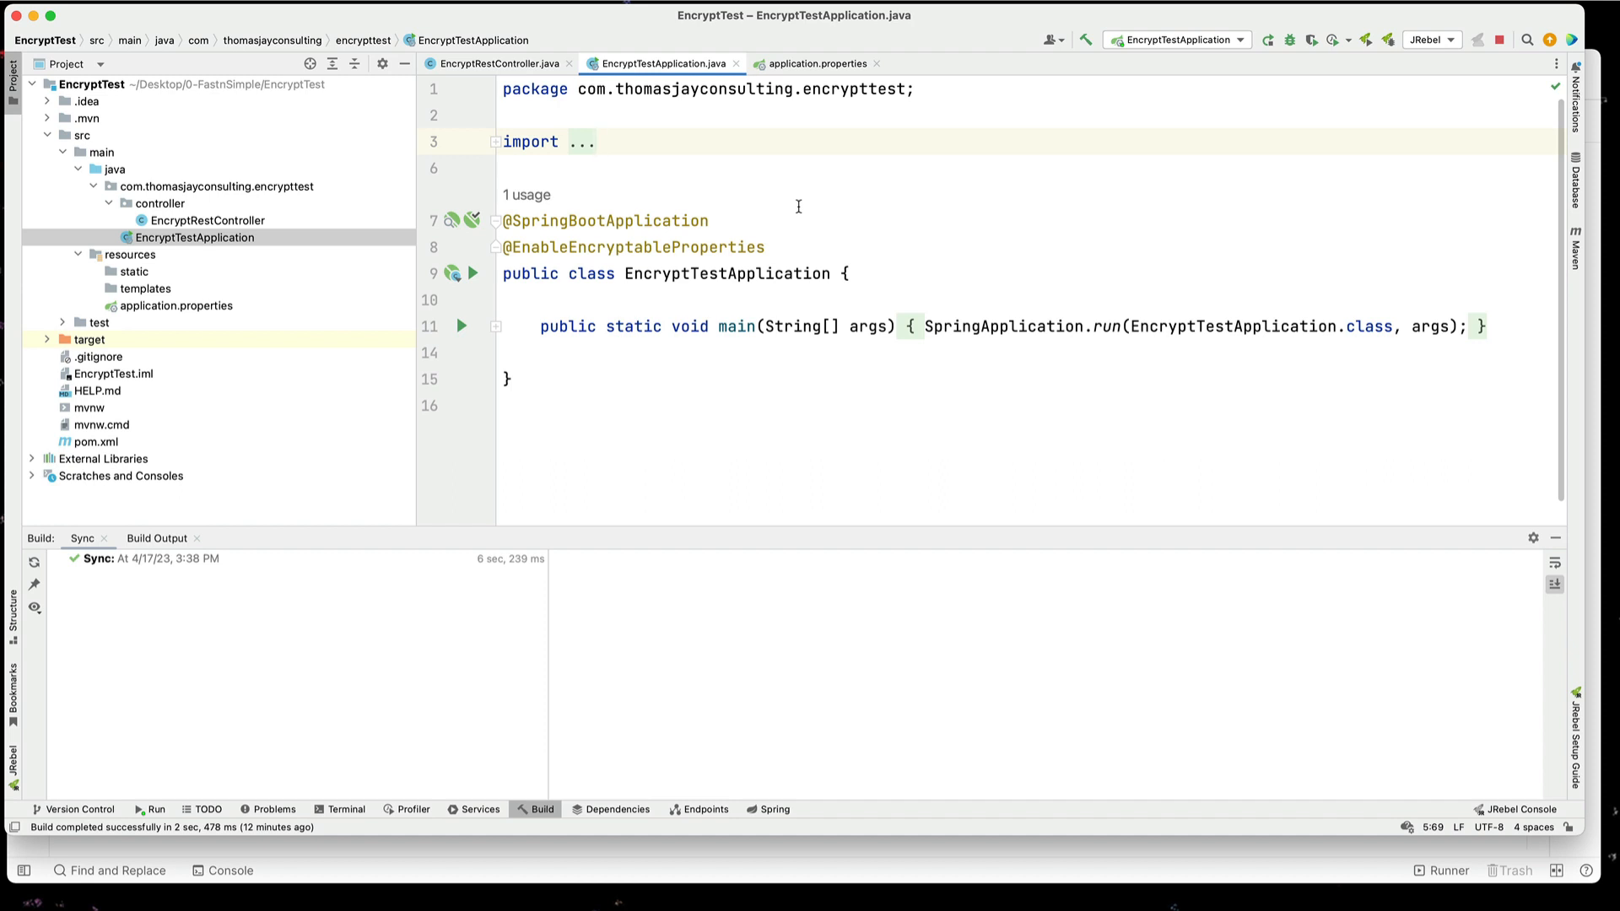
Step: Change the secretparam value to ENC(secret) and rerun the app, hitting a DecryptionException
click(818, 64)
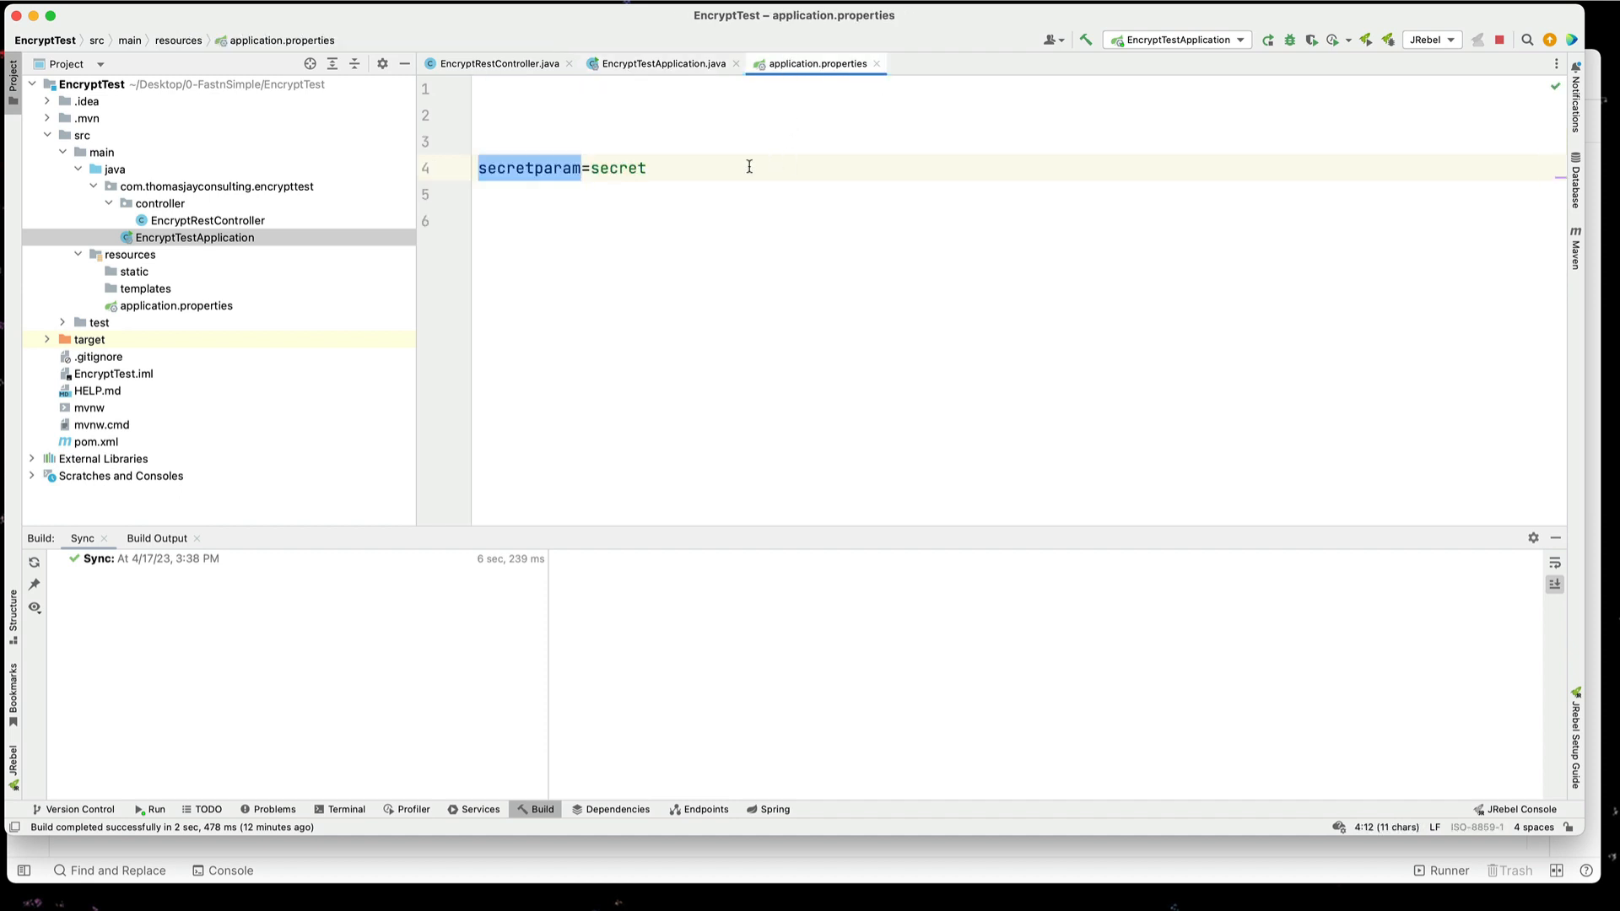
click(587, 168)
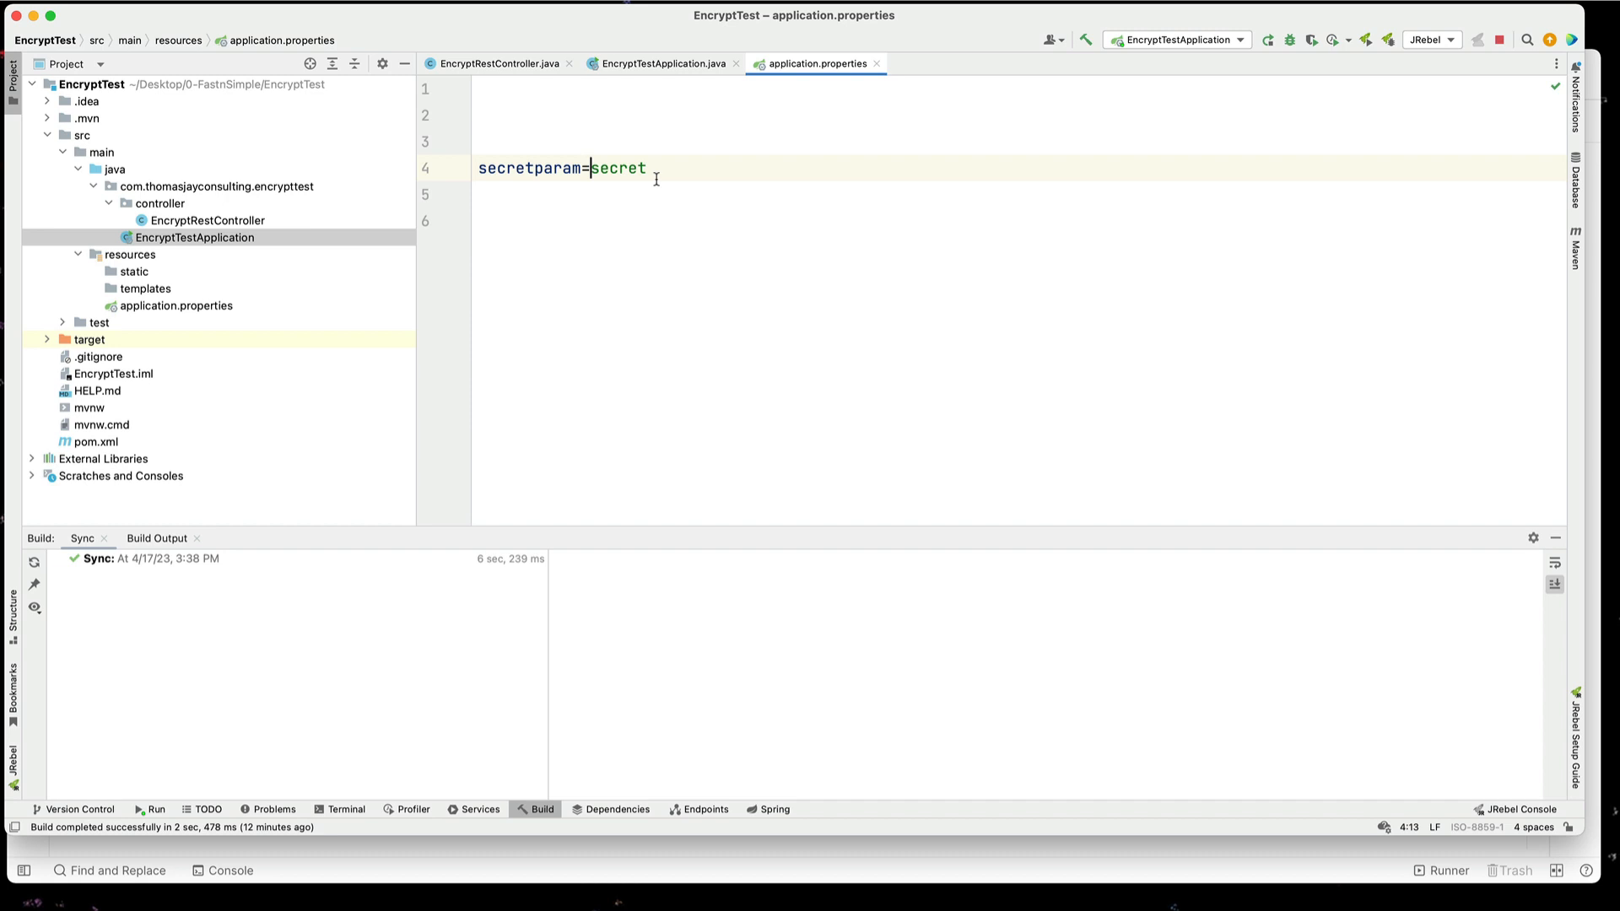
text(ENC()
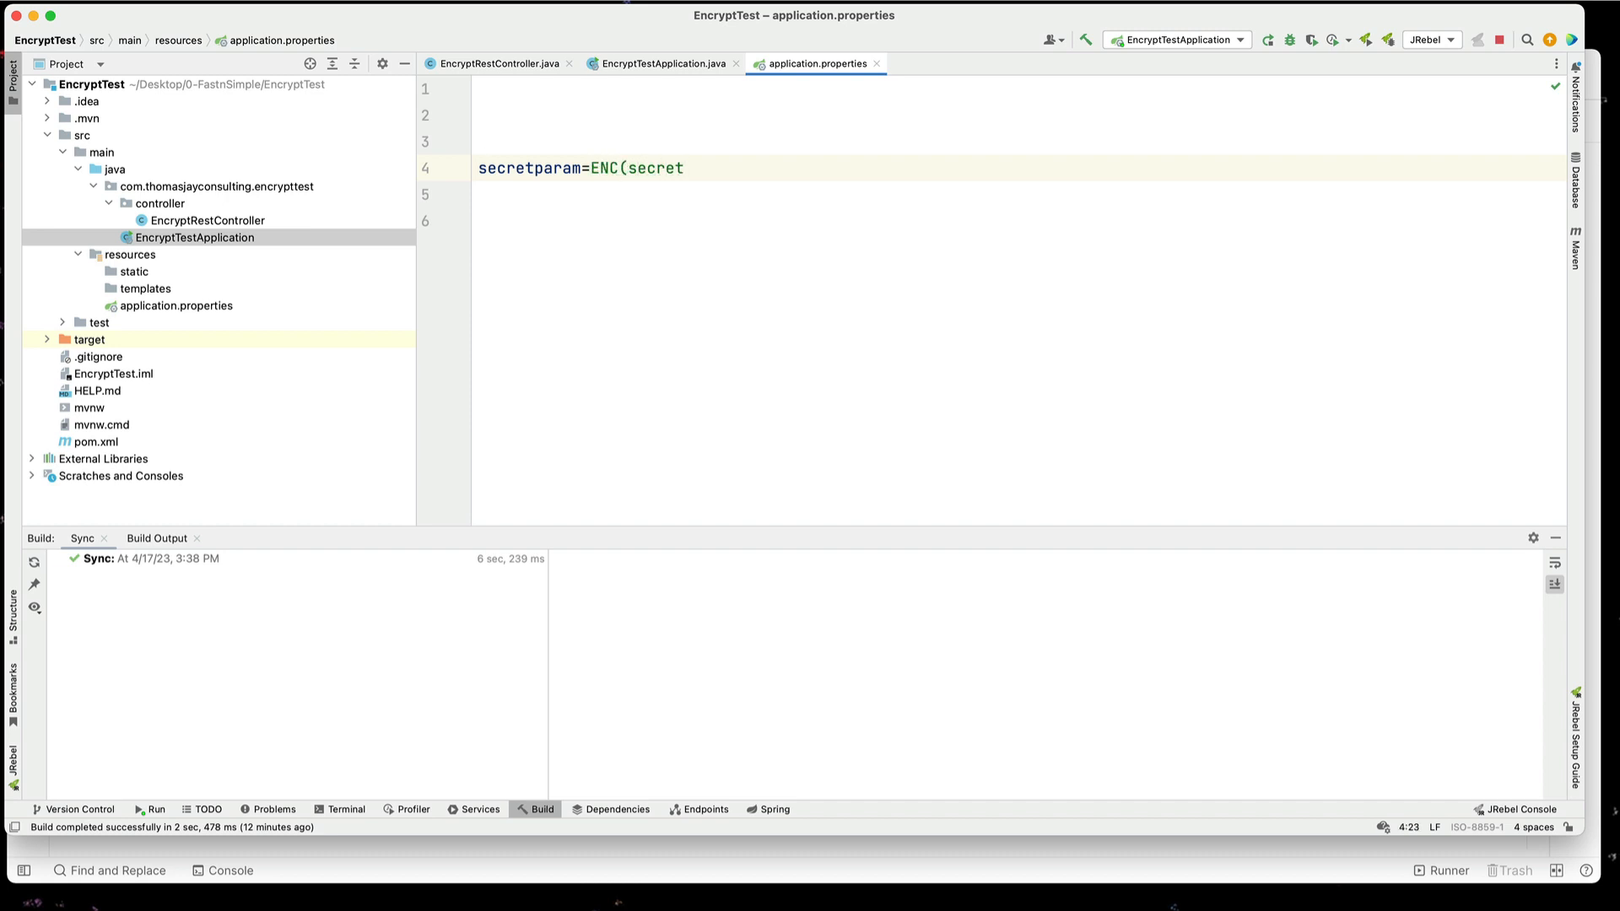
text())
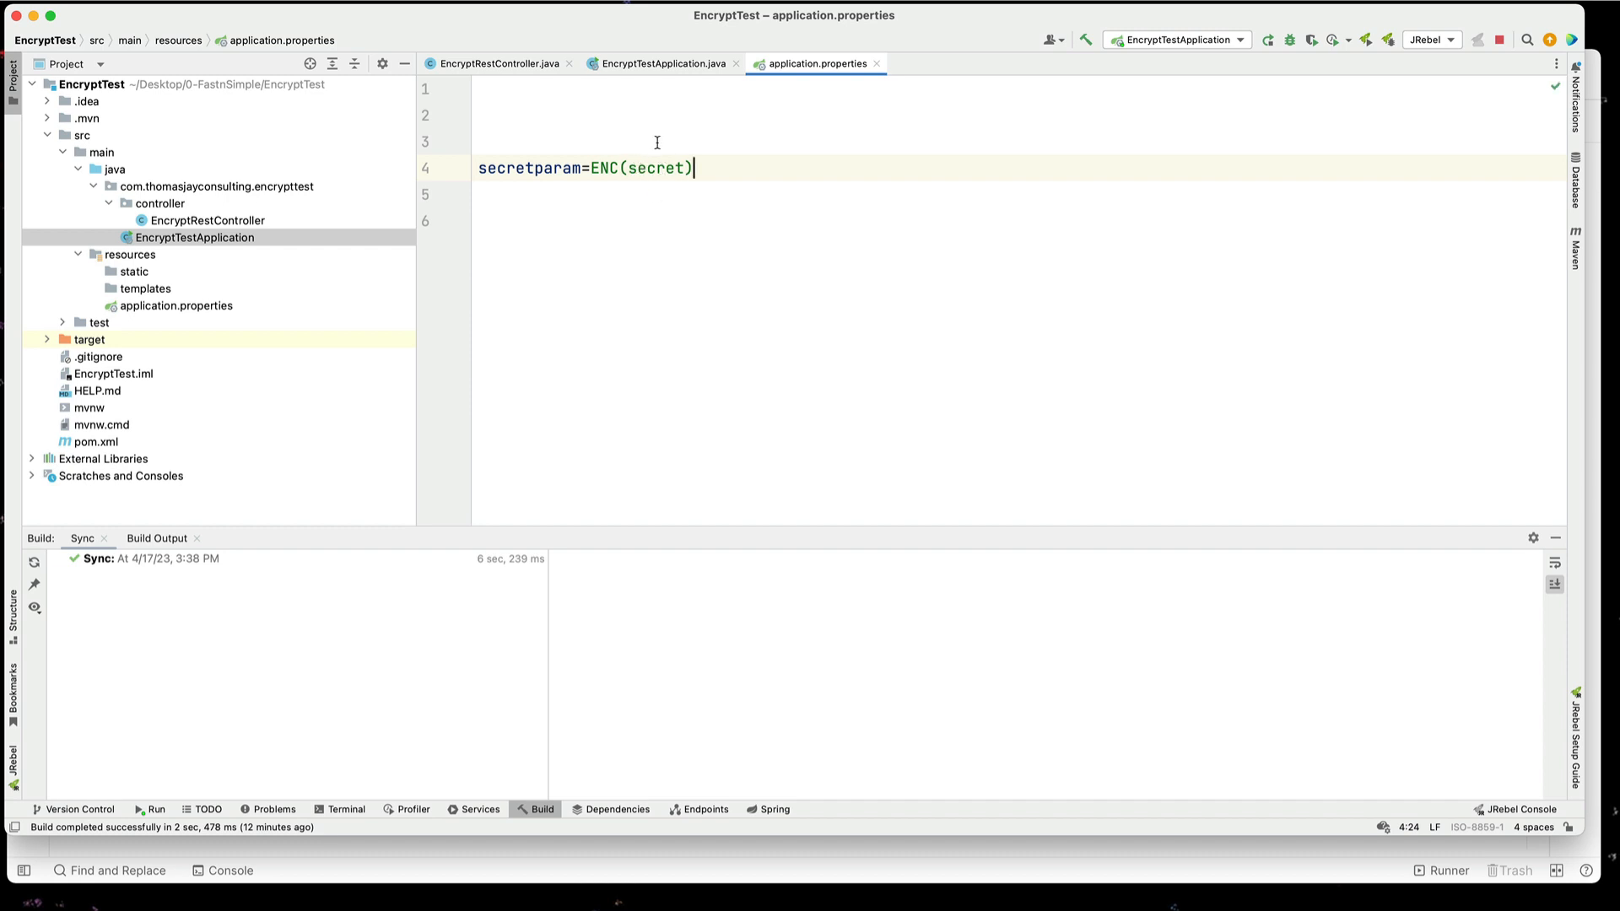
click(1178, 40)
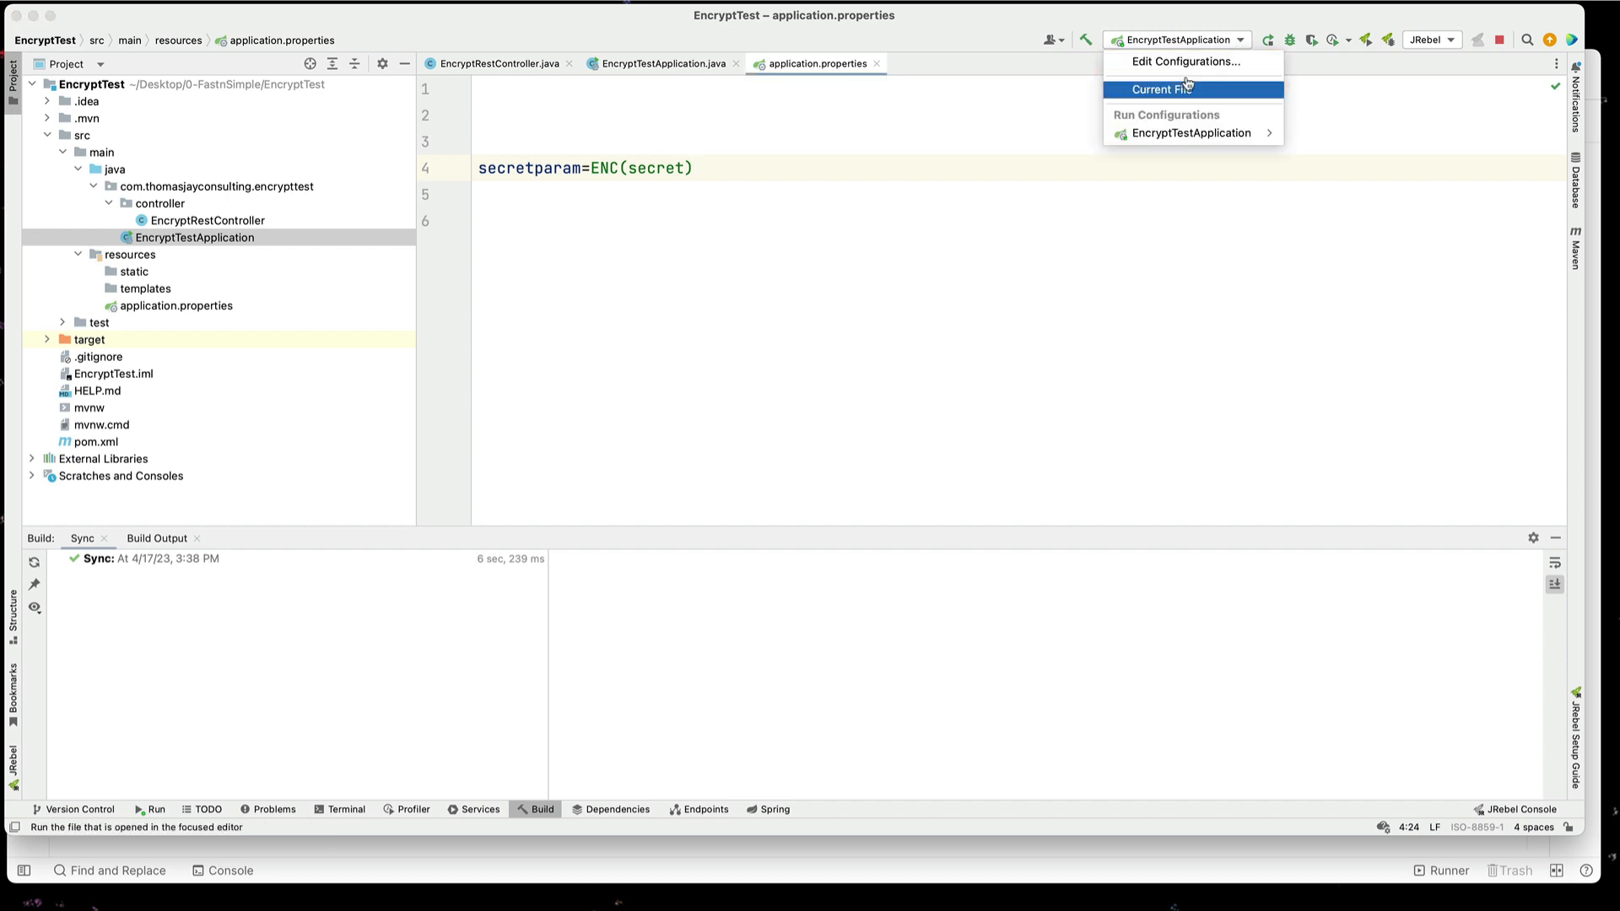
click(1184, 60)
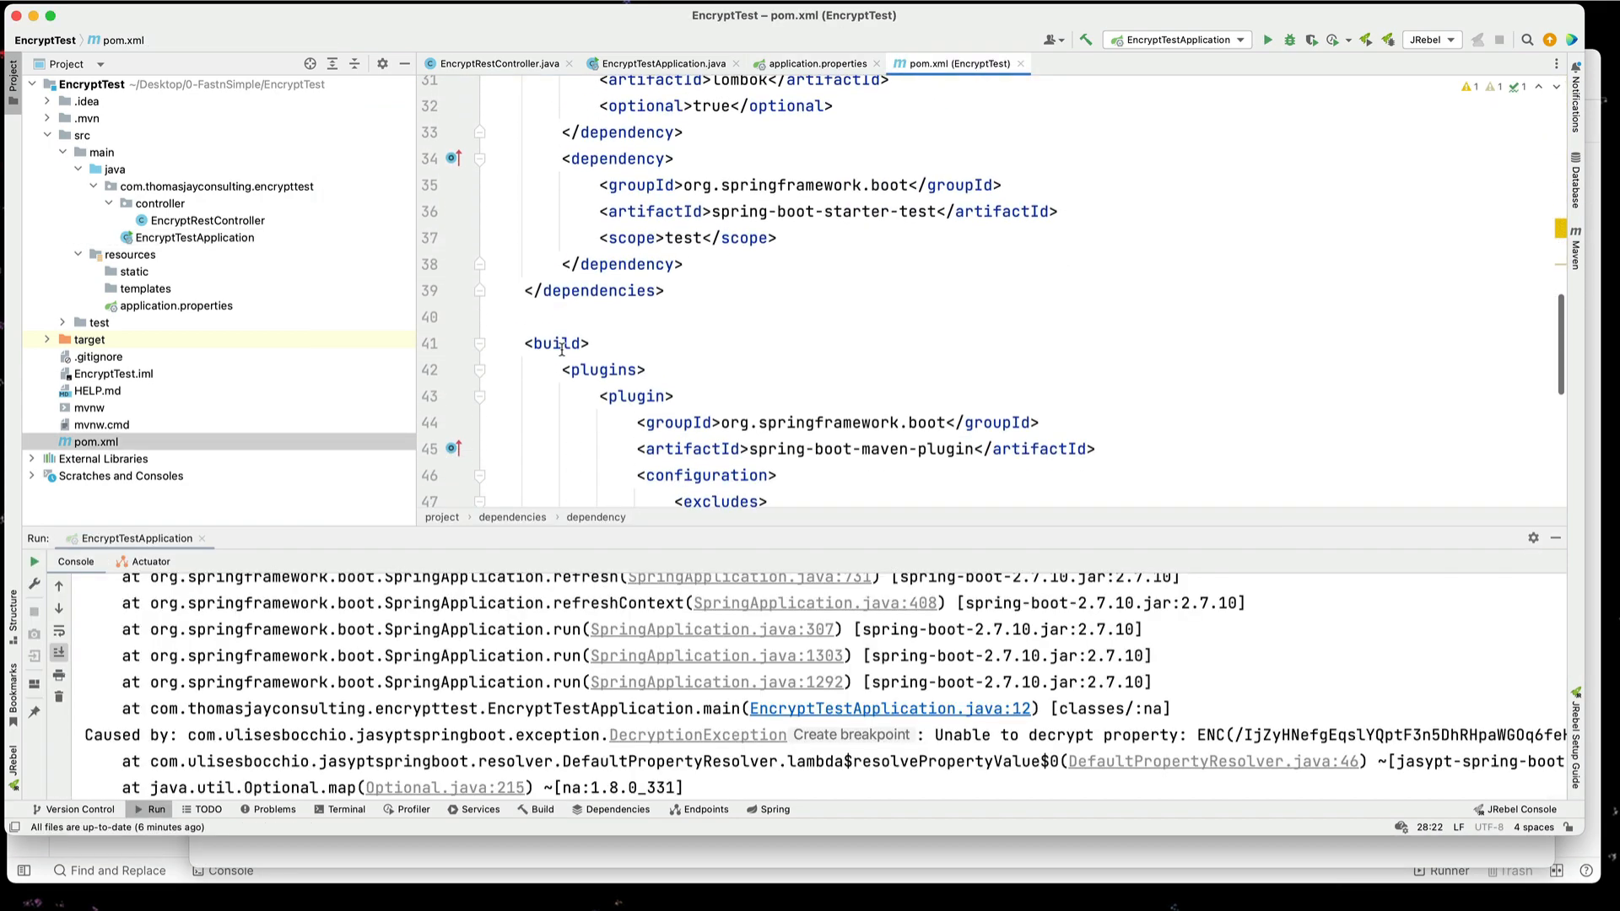
scroll(down, 3)
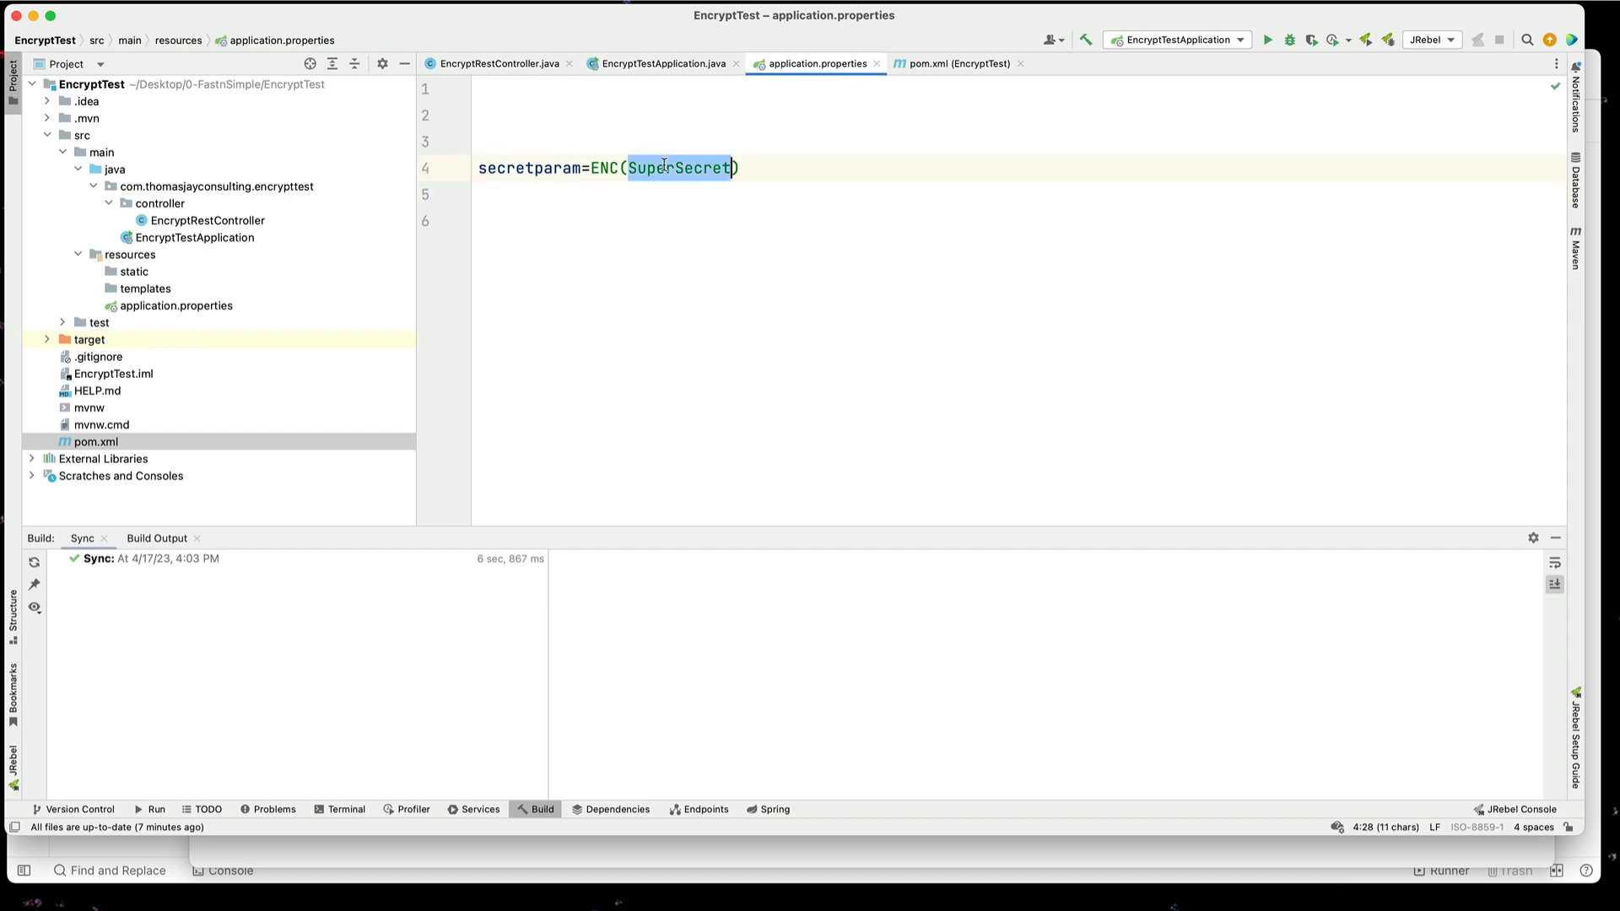
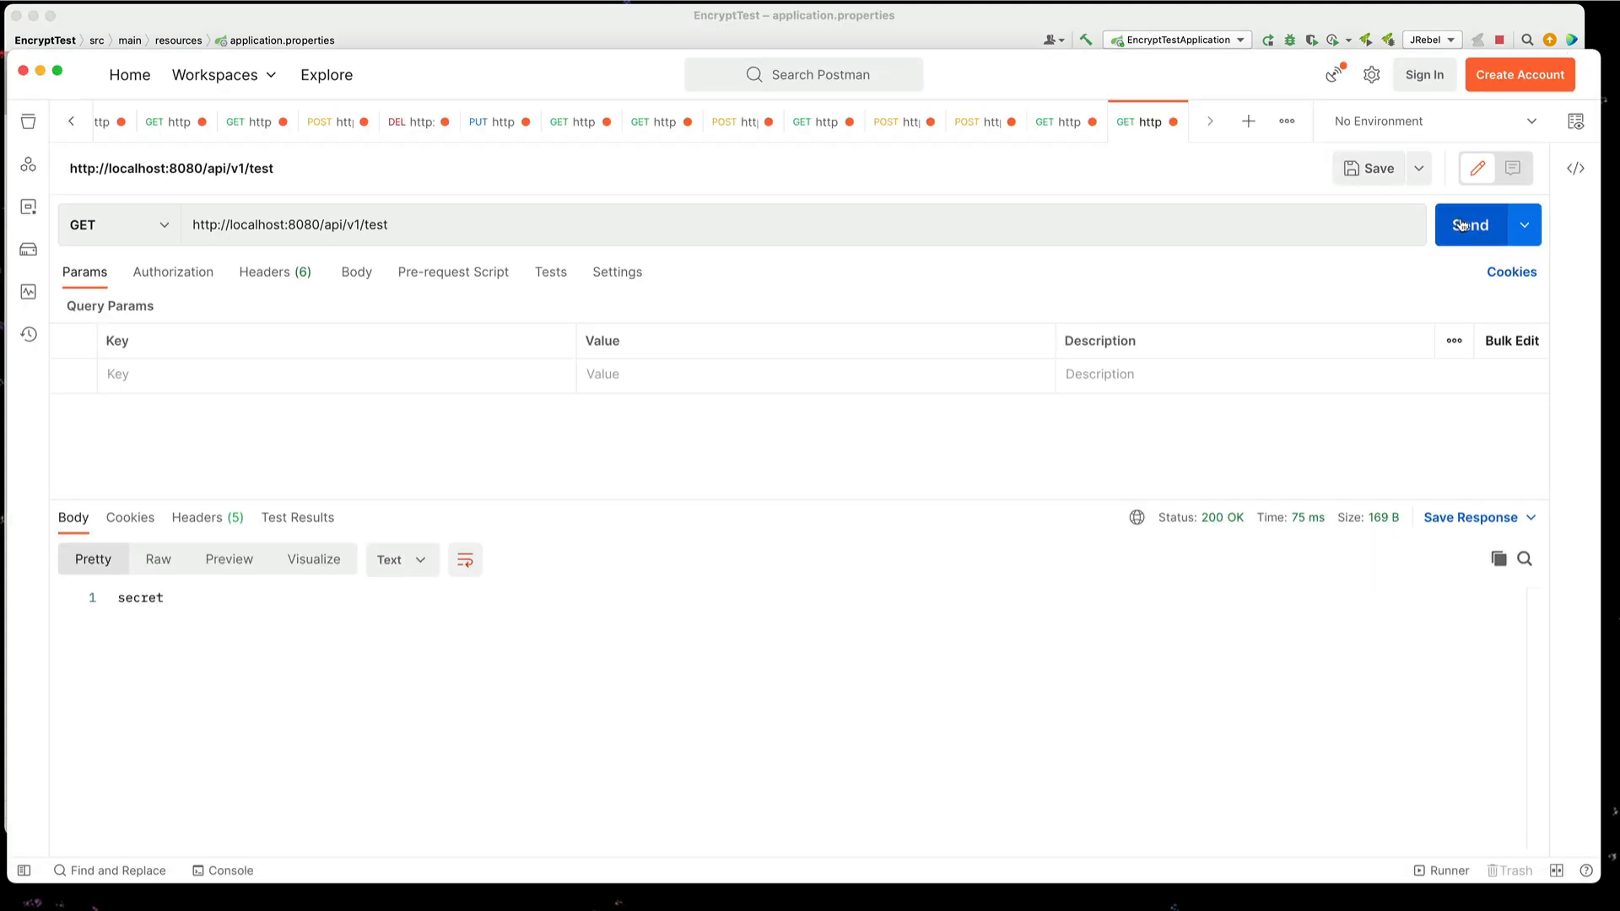
Step: Resend the GET to localhost:8080/api/v1/test and confirm the body reads SuperSecret
click(1469, 225)
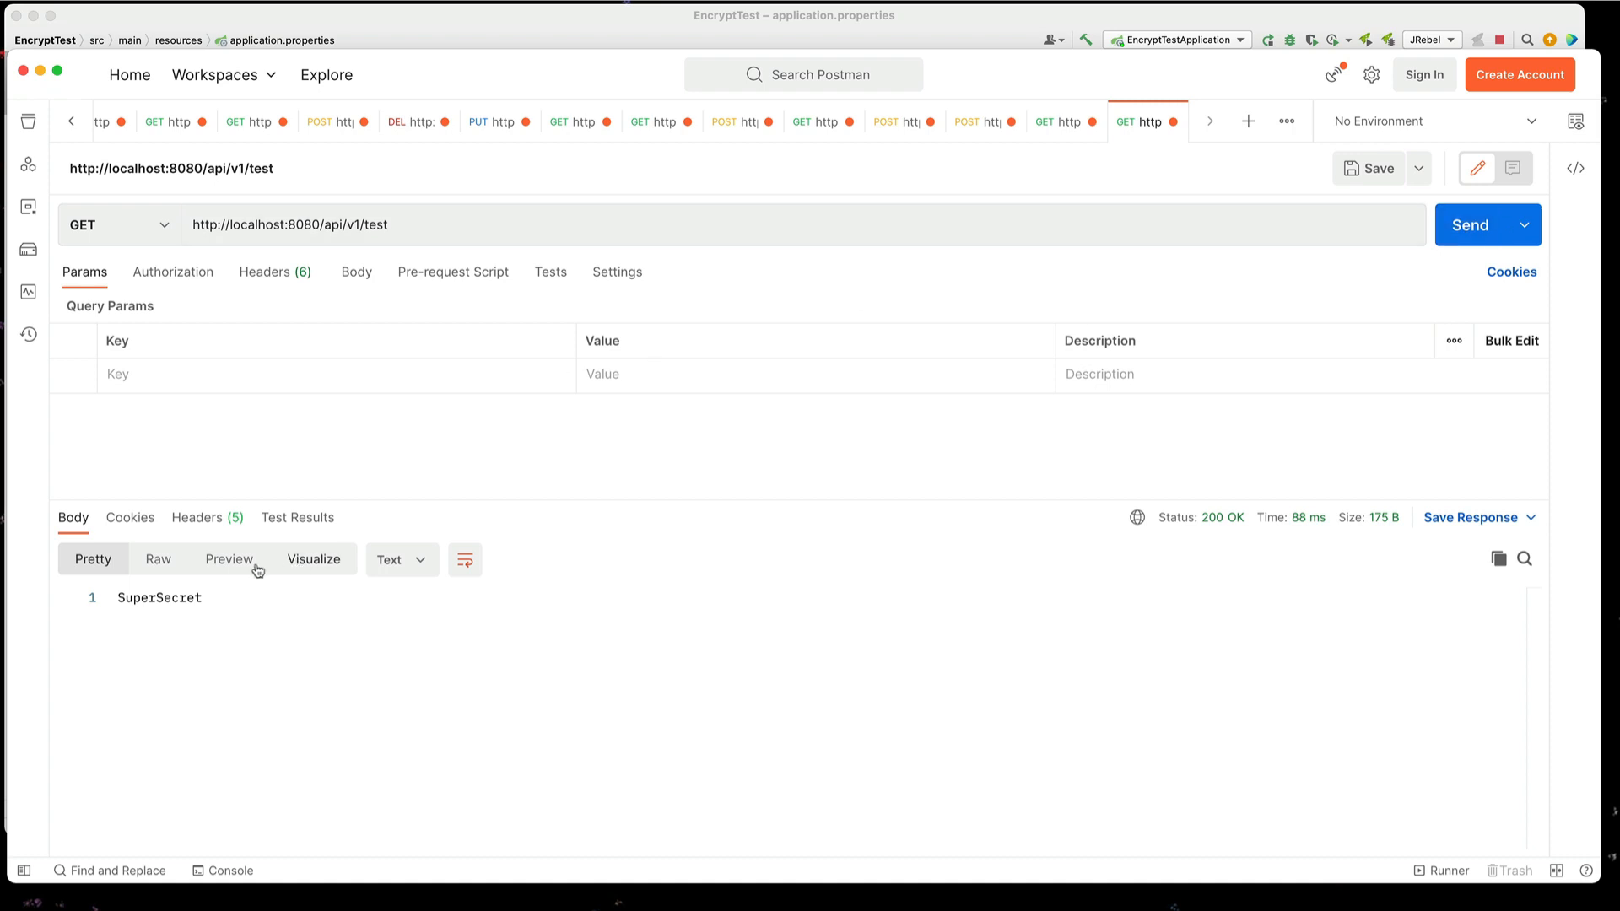
mouse_move(918, 281)
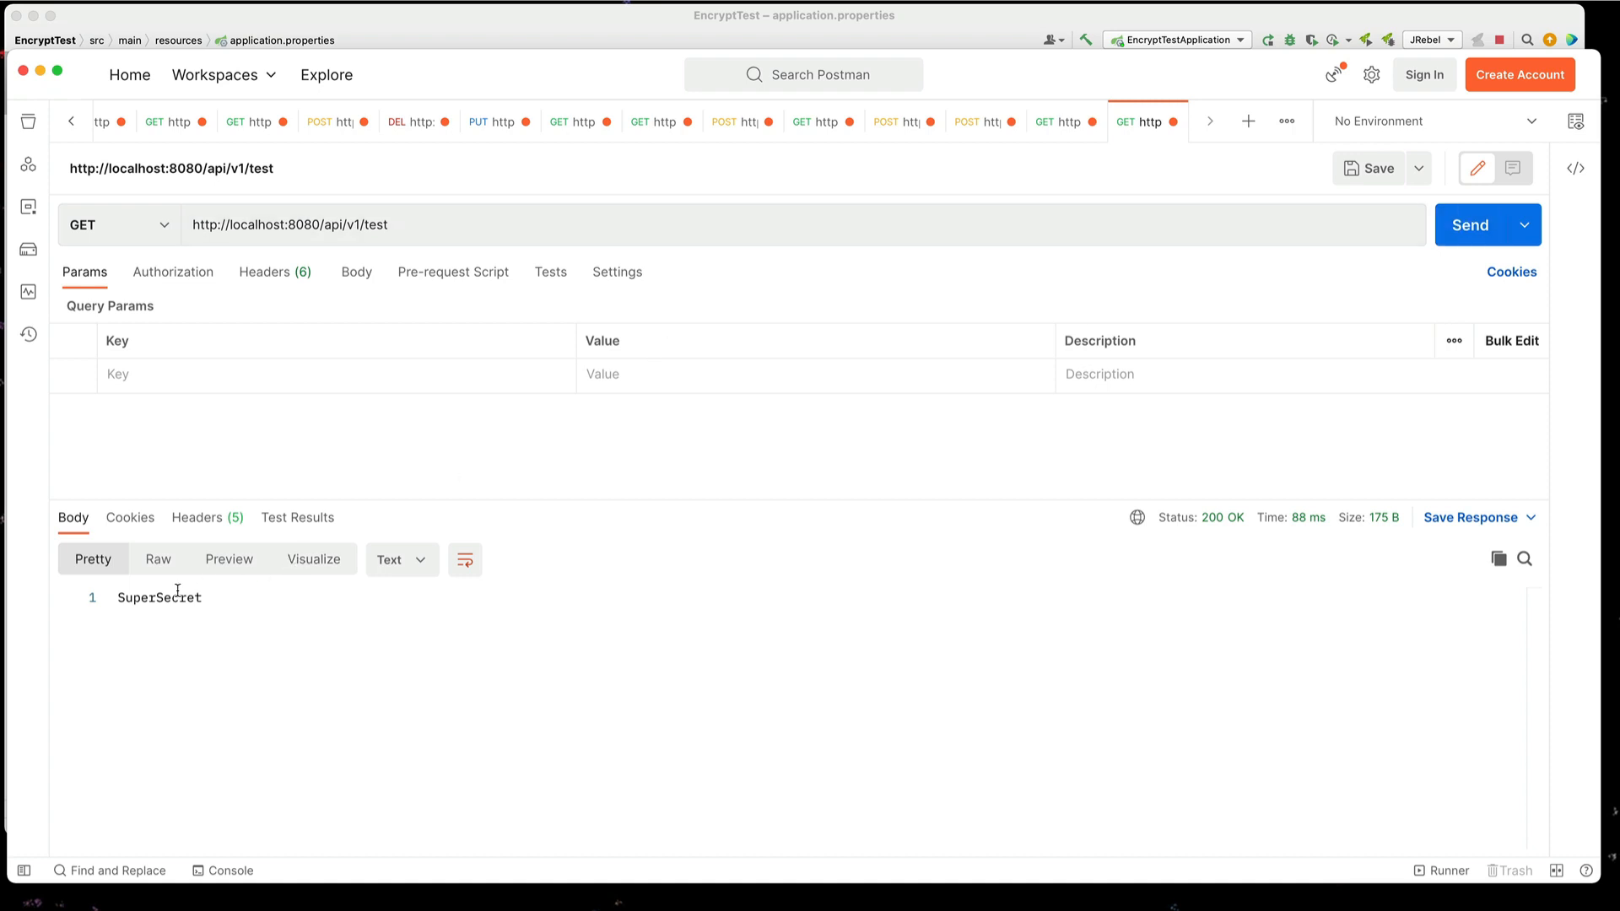
click(1469, 225)
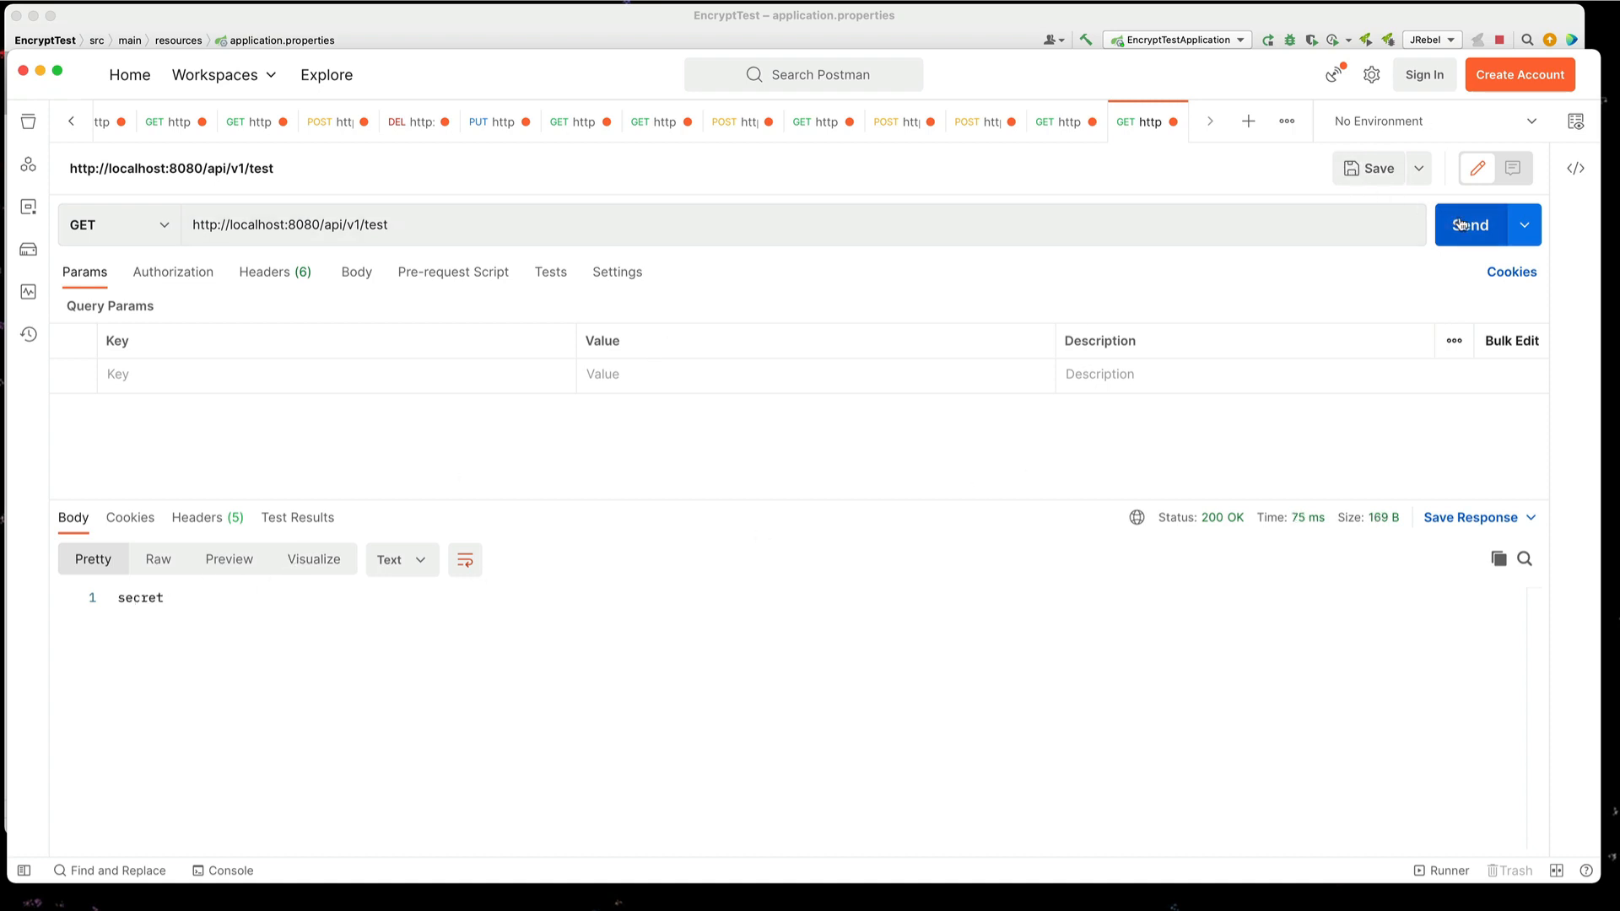
click(1469, 224)
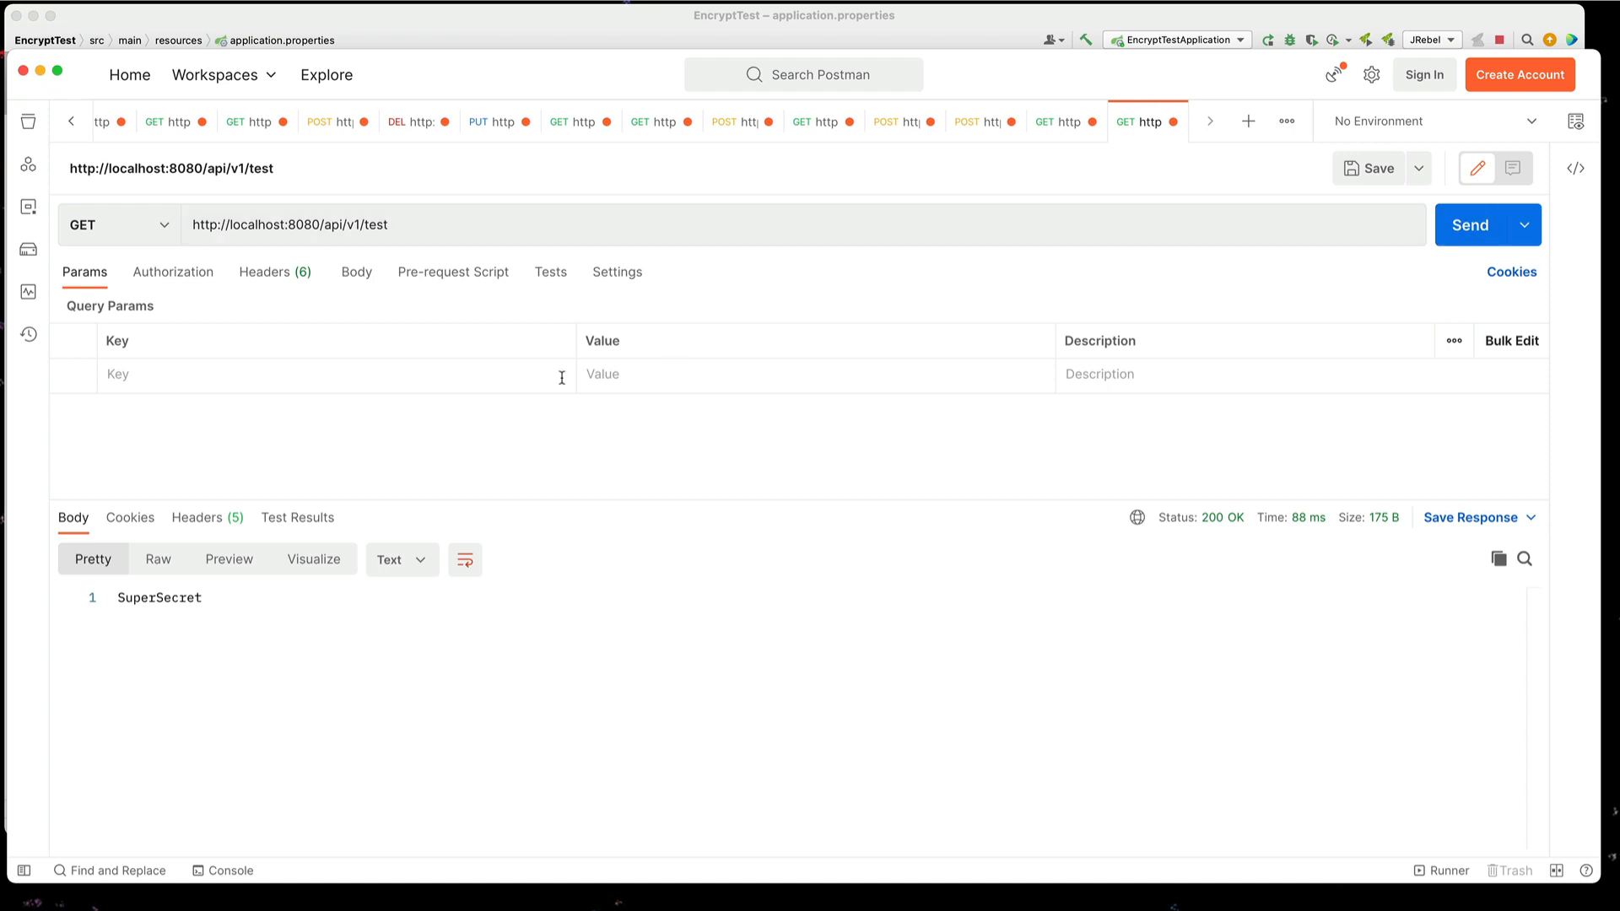
mouse_move(1031, 445)
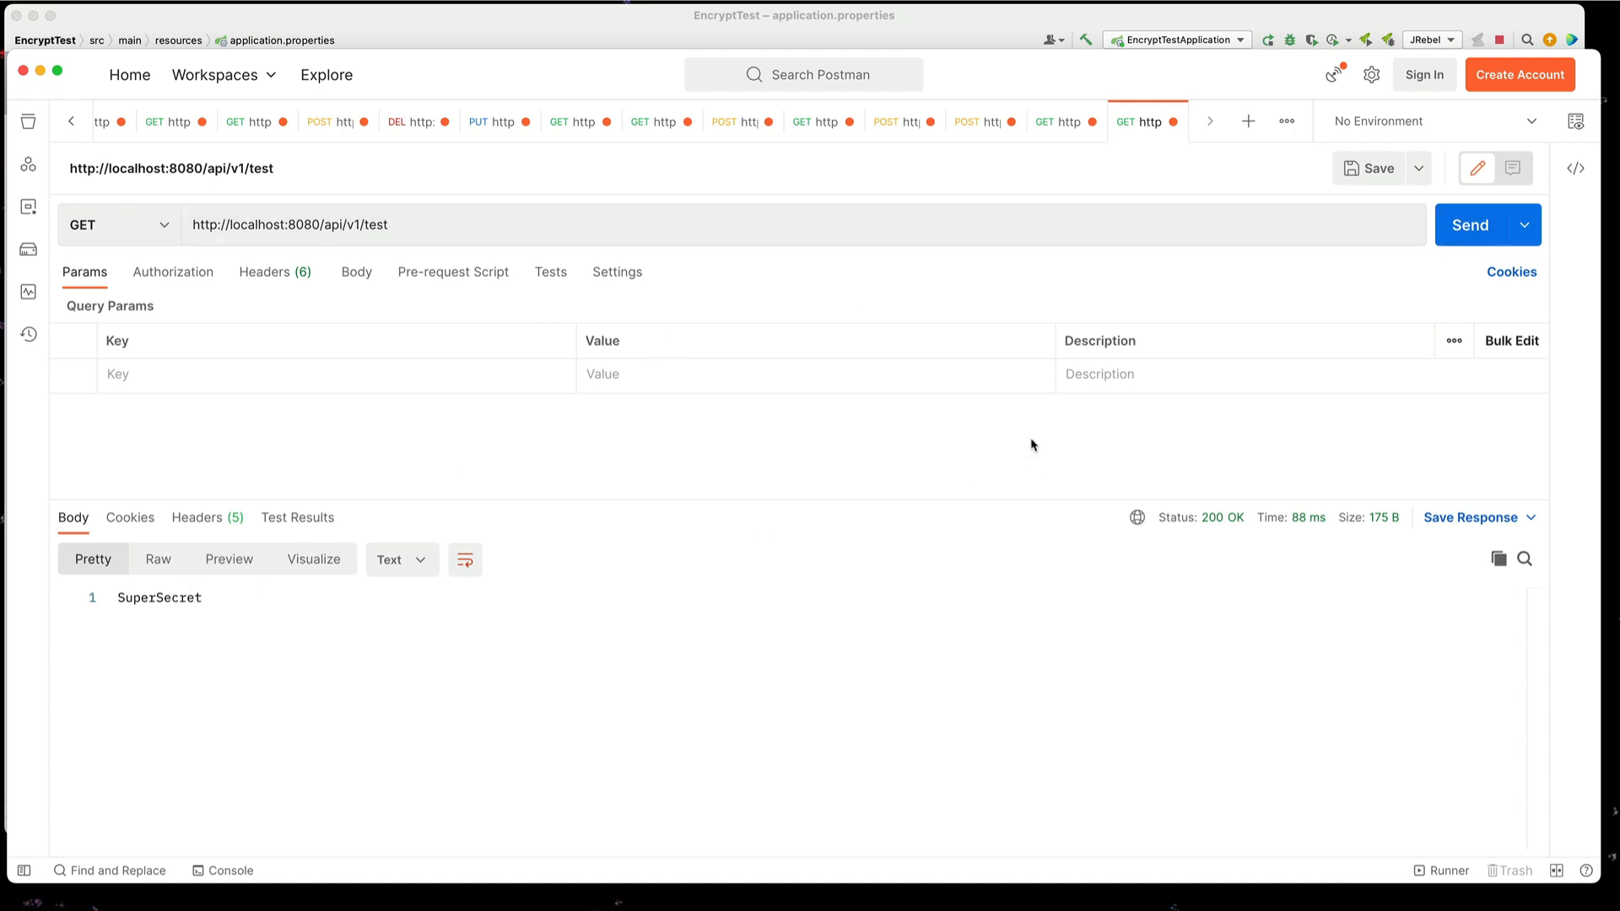